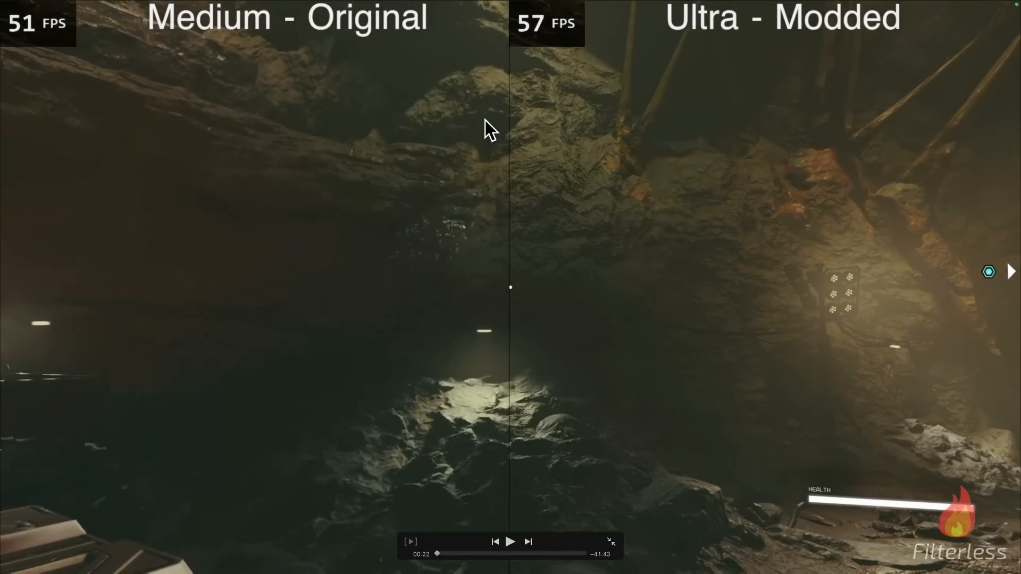
- Seek past the cave scenes to the 900p Ultra 30W original-versus-modded comparison
{"action": "left_click", "coordinate": [510, 541]}
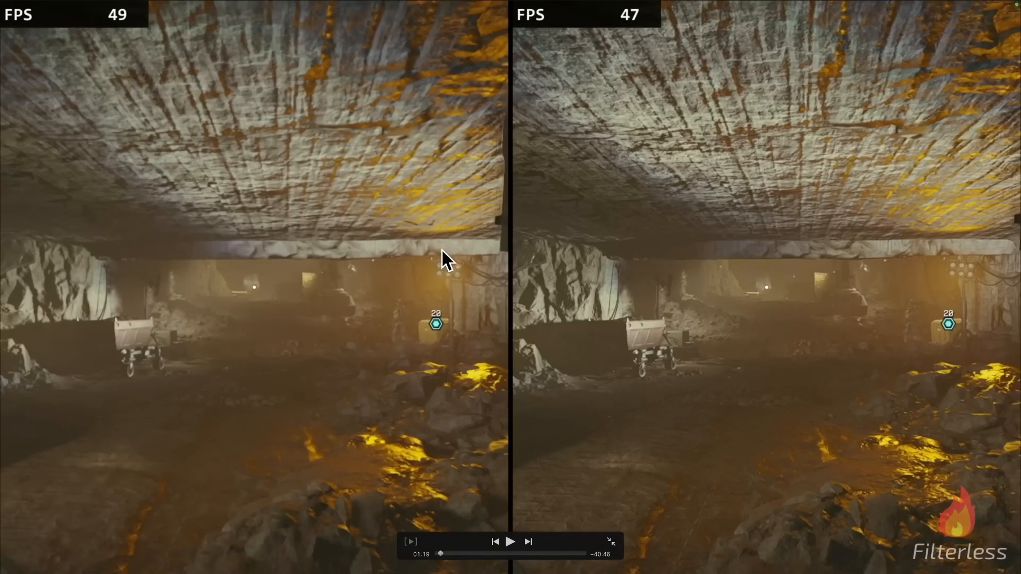
{"action": "left_click", "coordinate": [510, 541]}
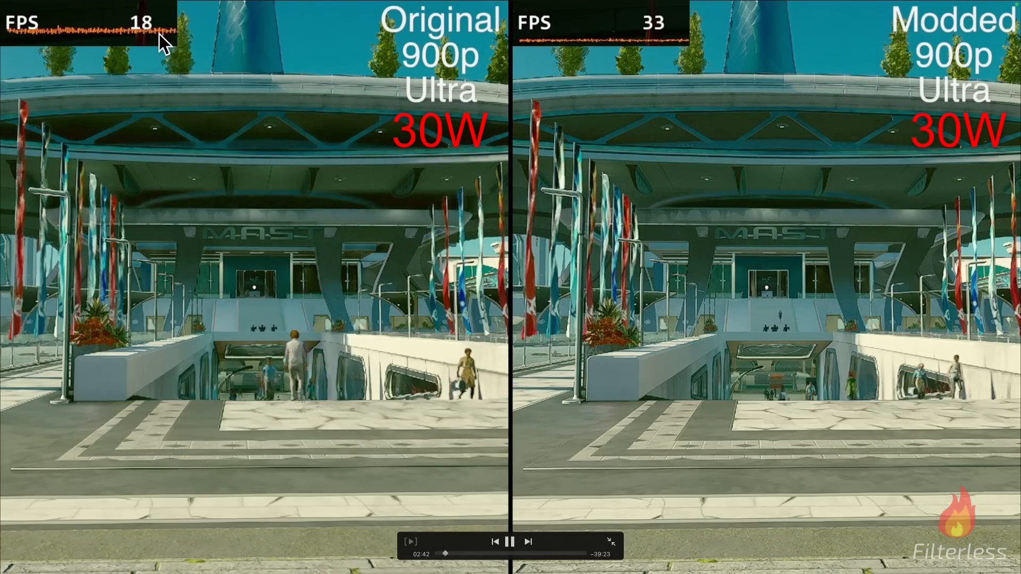
{"action": "mouse_move", "coordinate": [269, 41]}
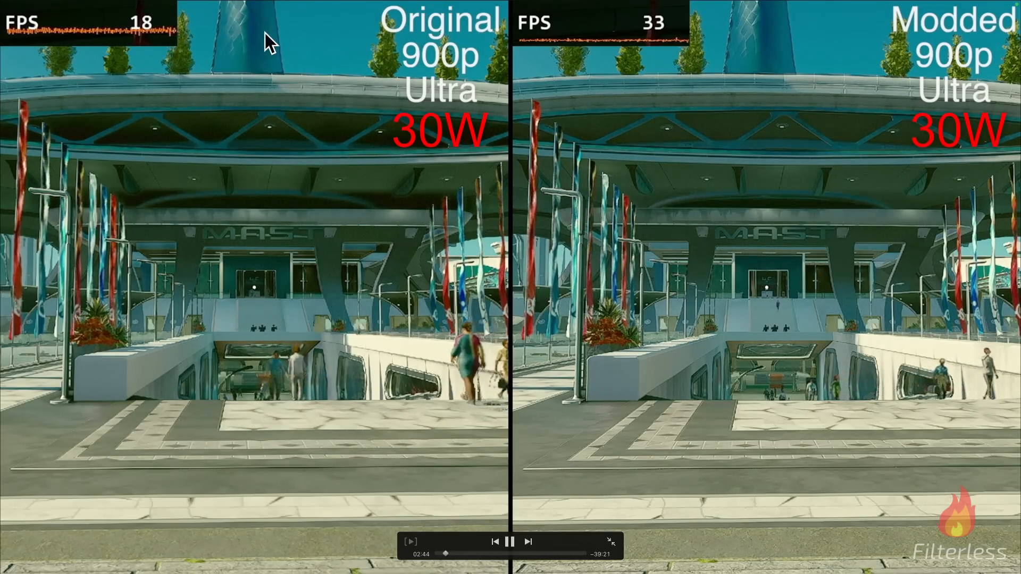
{"action": "mouse_move", "coordinate": [976, 36]}
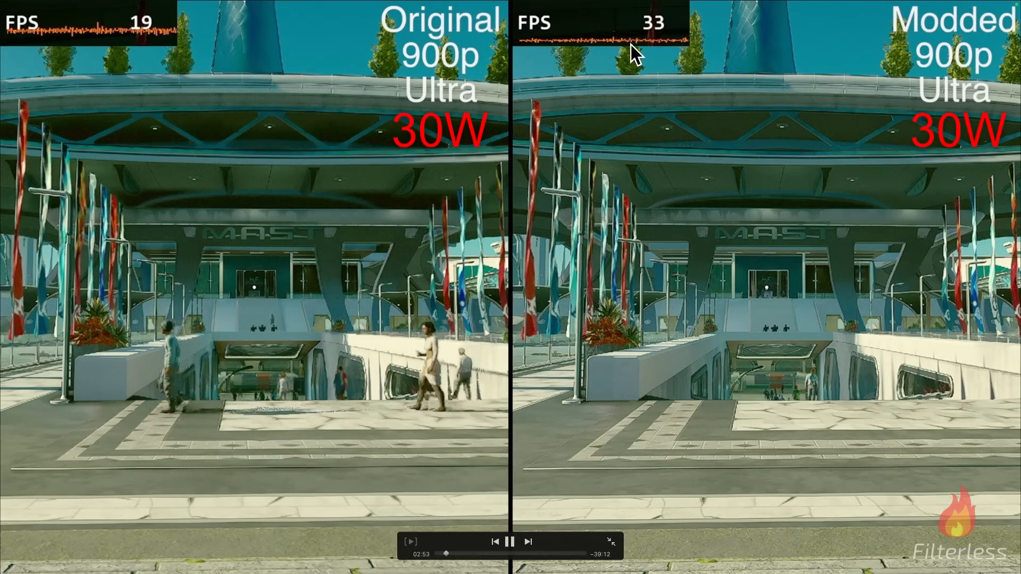
{"action": "mouse_move", "coordinate": [651, 233]}
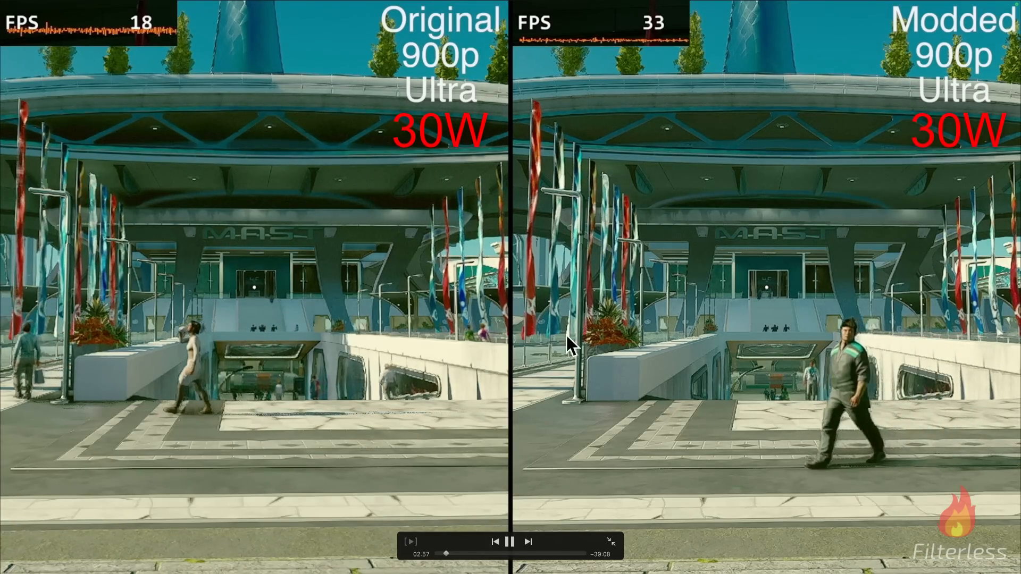
{"action": "mouse_move", "coordinate": [759, 335]}
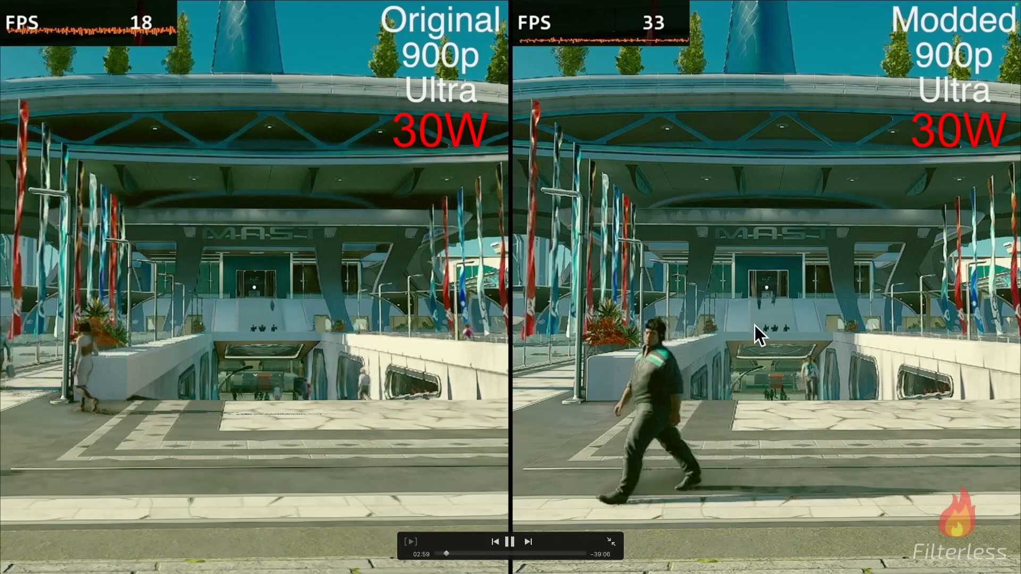
- Pause the 30W comparison near 3:00, showing 18 versus 33 FPS, then resume briefly
{"action": "left_click", "coordinate": [510, 542]}
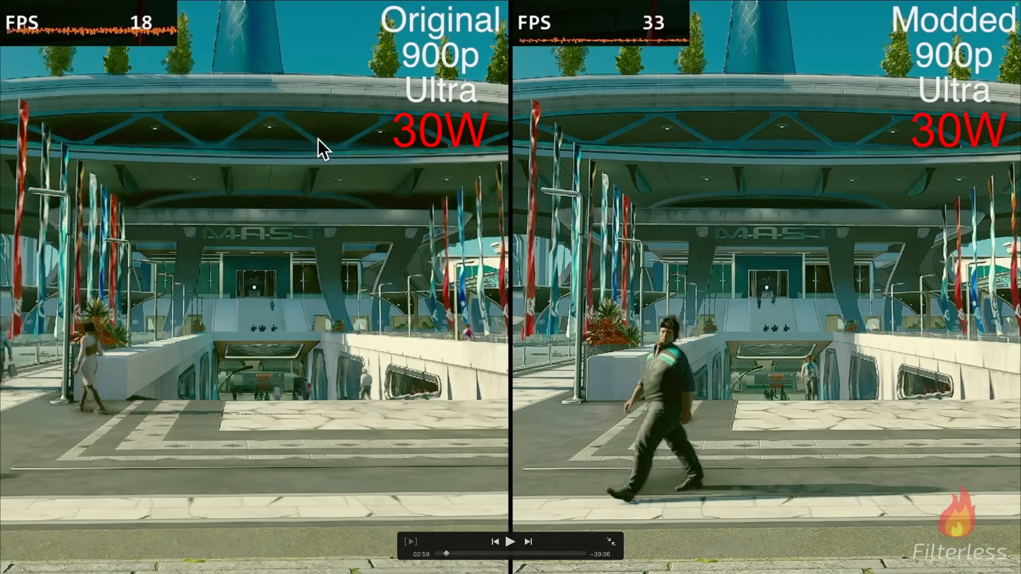
{"action": "left_click", "coordinate": [511, 542]}
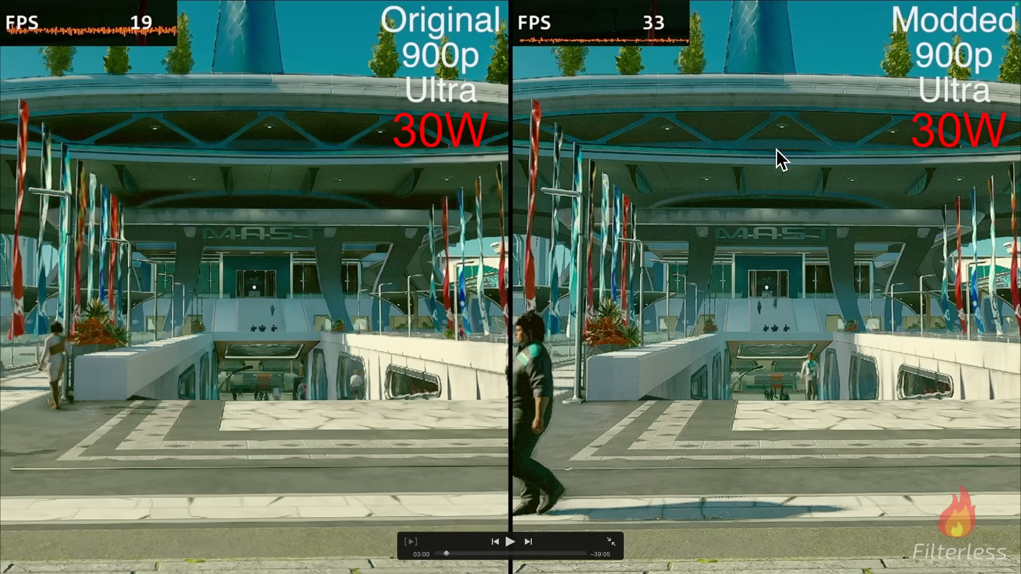
{"action": "mouse_move", "coordinate": [725, 130]}
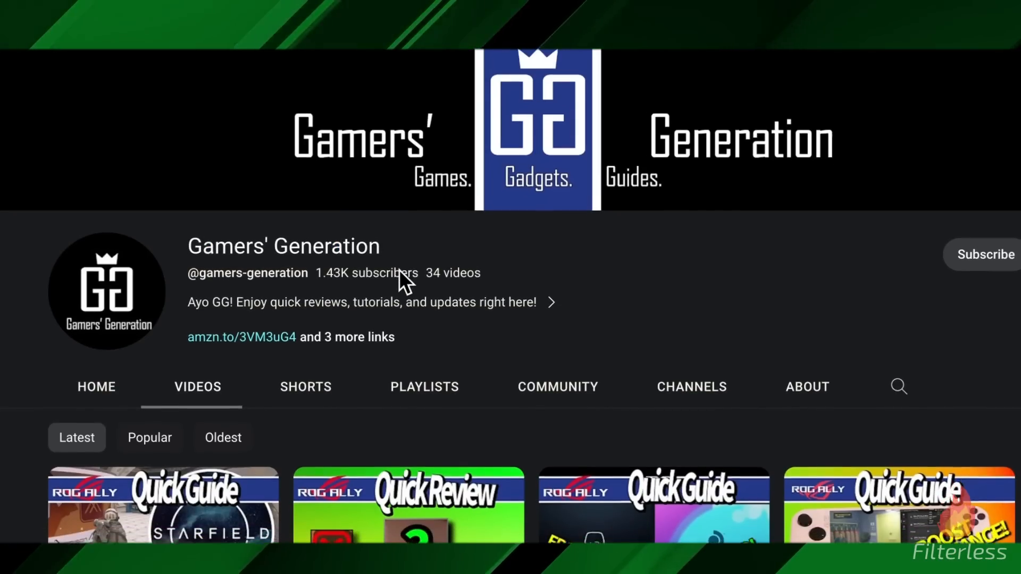
- Scroll through the Gamers' Generation channel's latest videos, then open a new Chrome tab
{"action": "scroll", "scroll_direction": "down", "scroll_amount": 3}
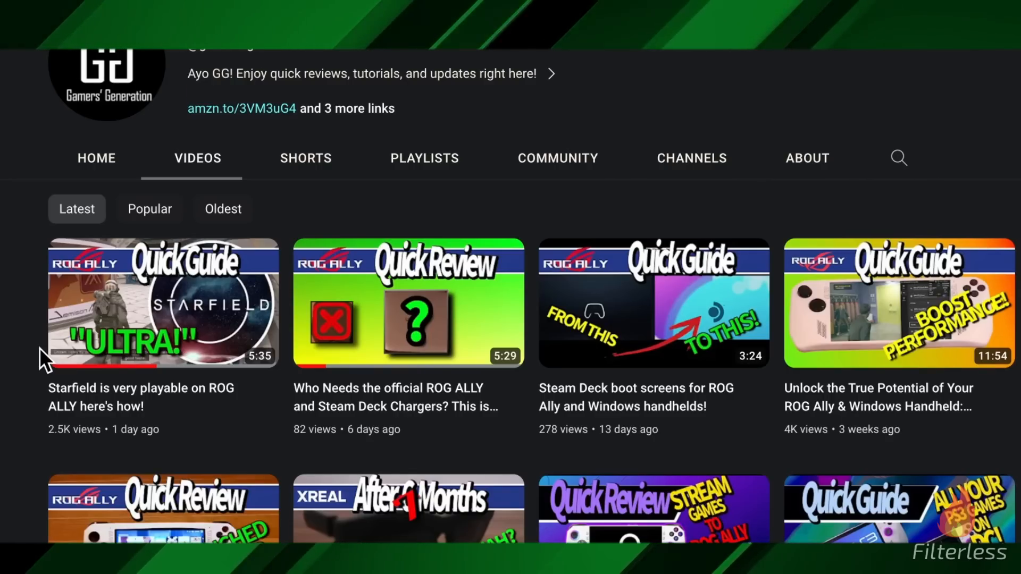
{"action": "left_click", "coordinate": [510, 558]}
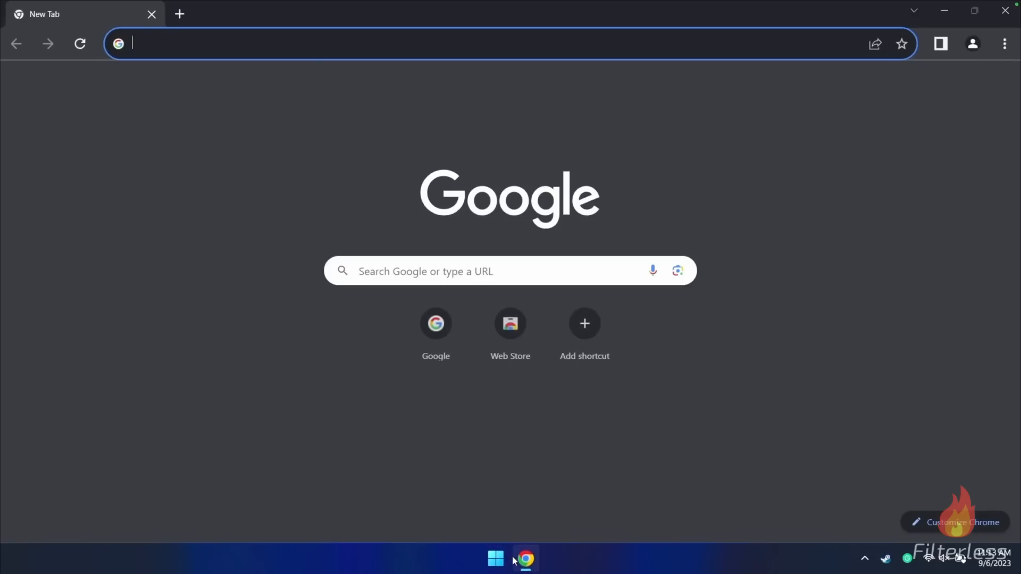
- Google 'nexus mods', go to the Nexus Mods site, and log in
{"action": "type", "text": "nexus mods"}
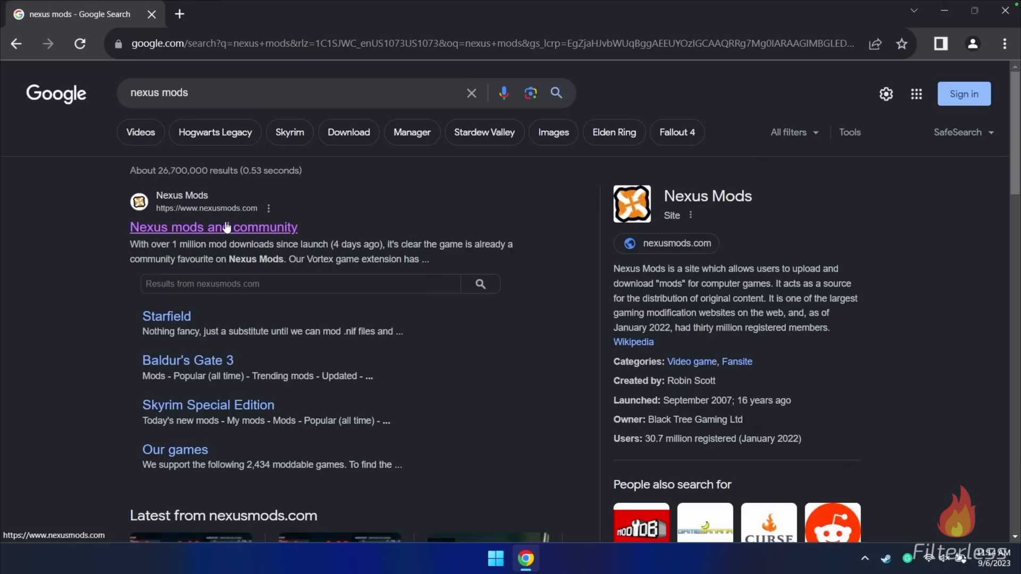
{"action": "mouse_move", "coordinate": [166, 316]}
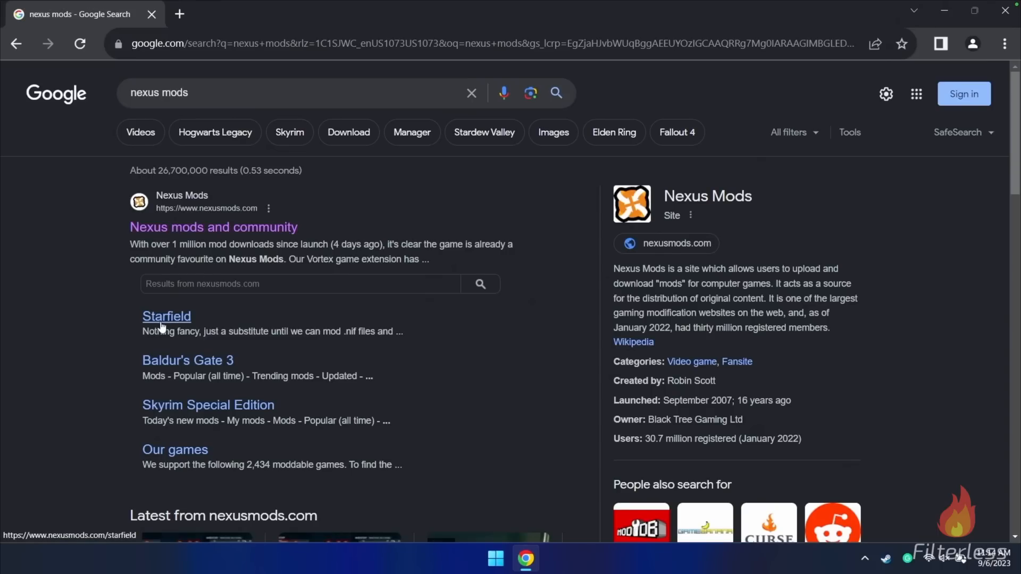
{"action": "left_click", "coordinate": [212, 227]}
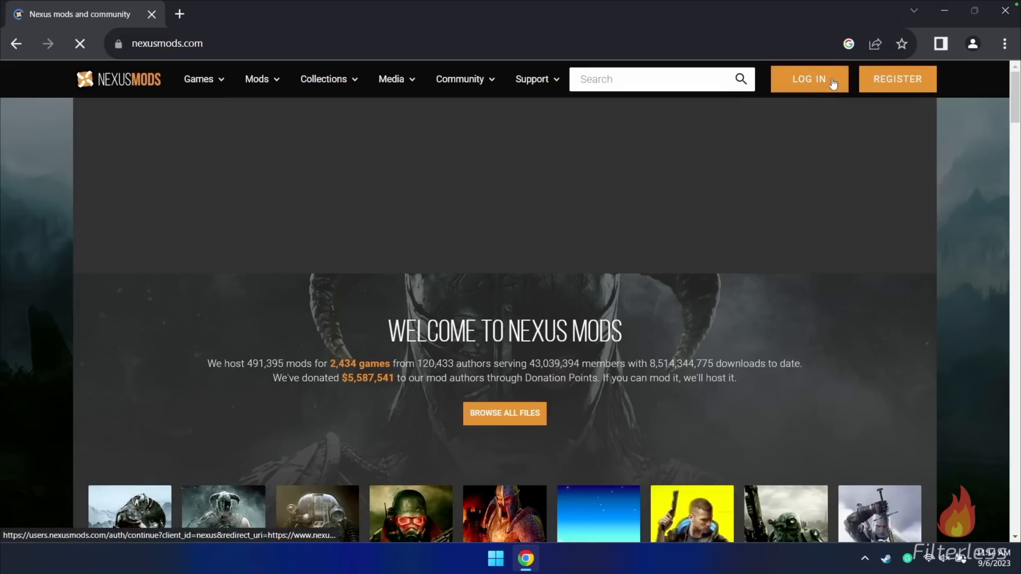
{"action": "left_click", "coordinate": [809, 79]}
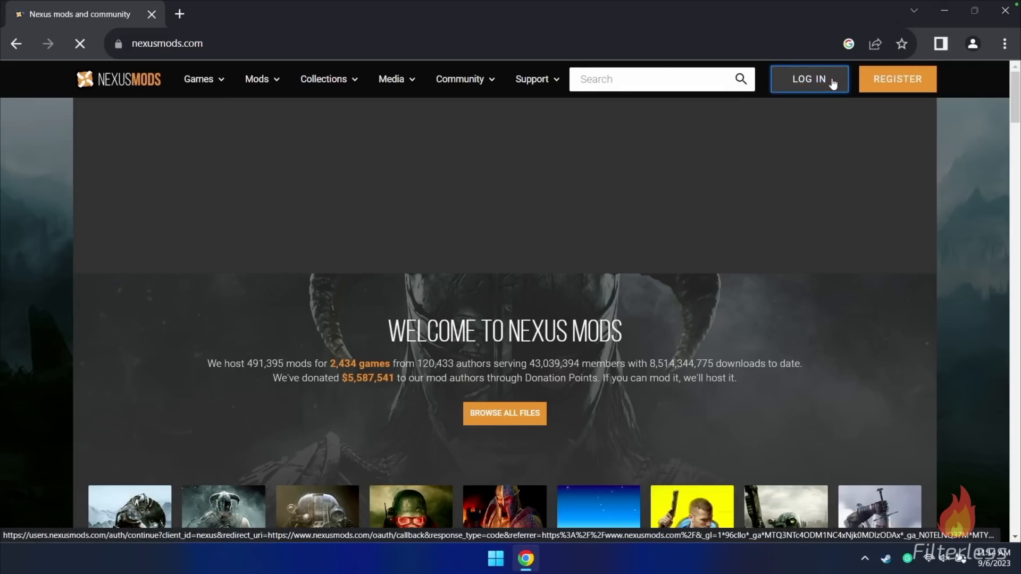
{"action": "left_click", "coordinate": [807, 79]}
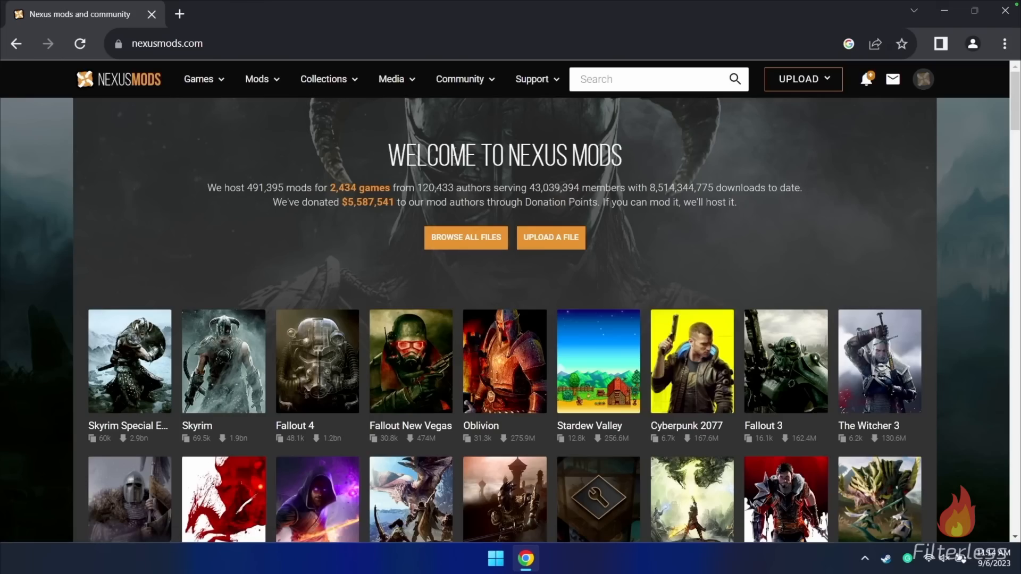
{"action": "mouse_move", "coordinate": [413, 272]}
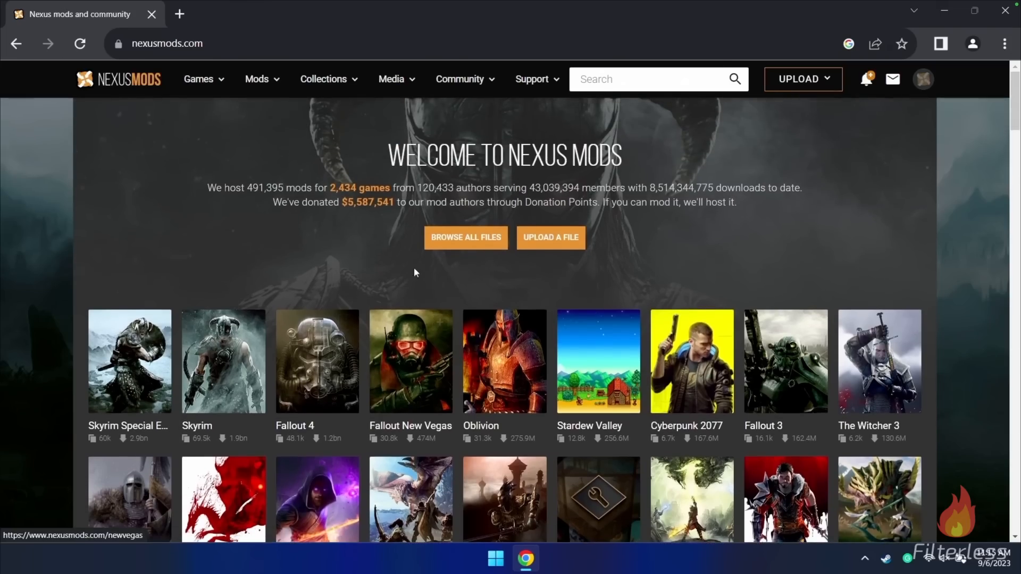
- Search Nexus Mods games for 'starfield'
{"action": "left_click", "coordinate": [681, 78]}
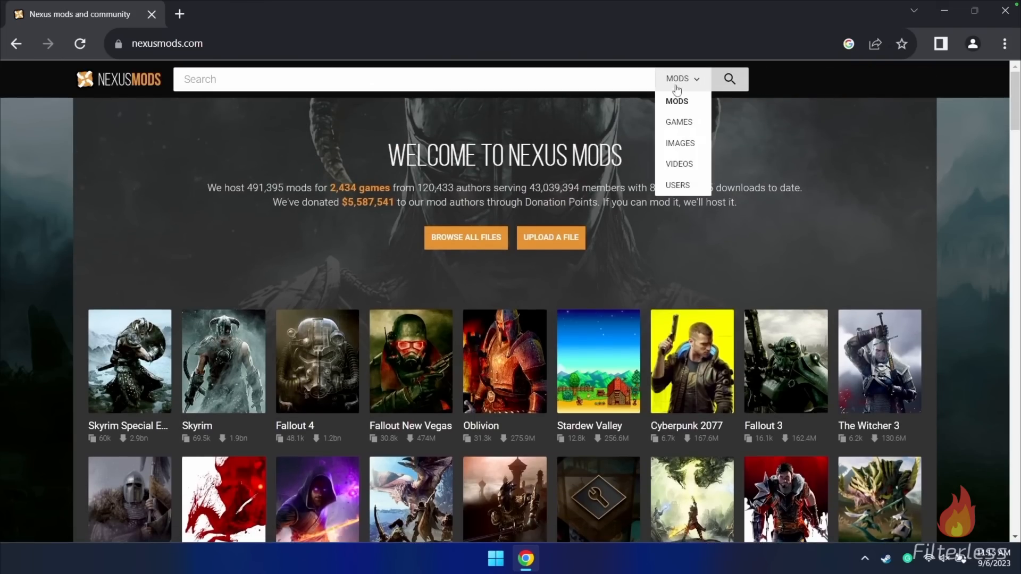
{"action": "mouse_move", "coordinate": [678, 122]}
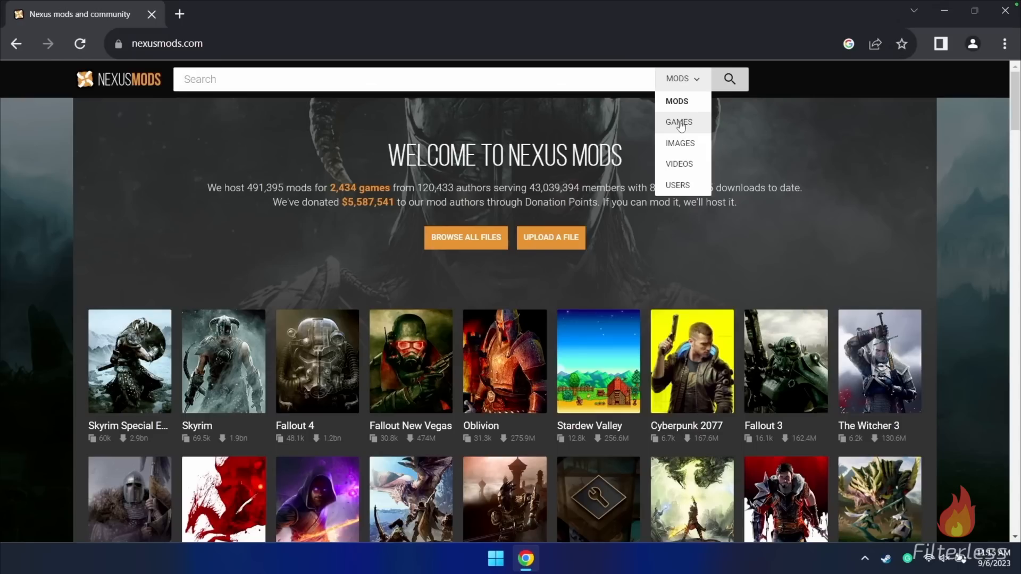
{"action": "left_click", "coordinate": [678, 122]}
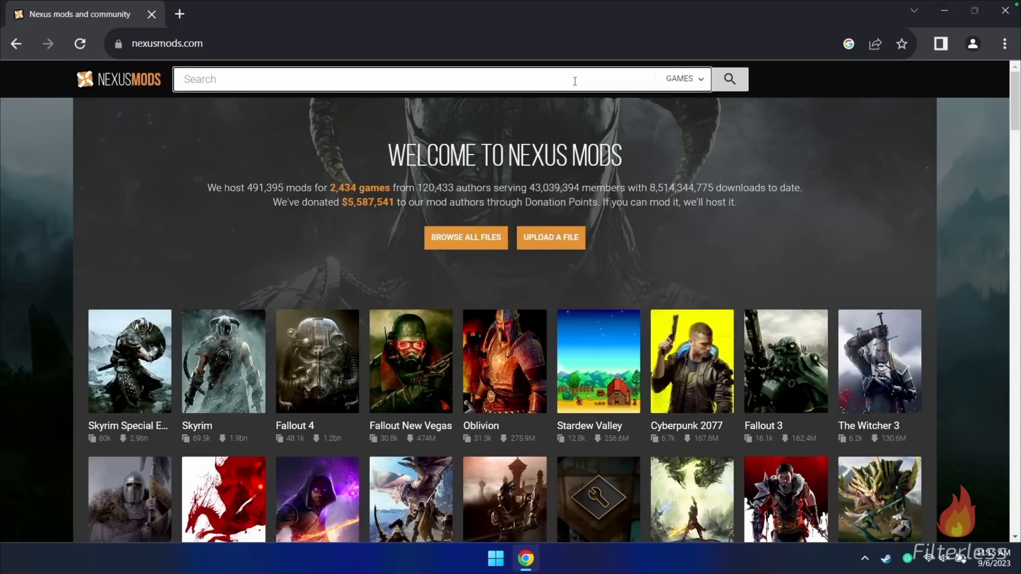
{"action": "type", "text": "starfield"}
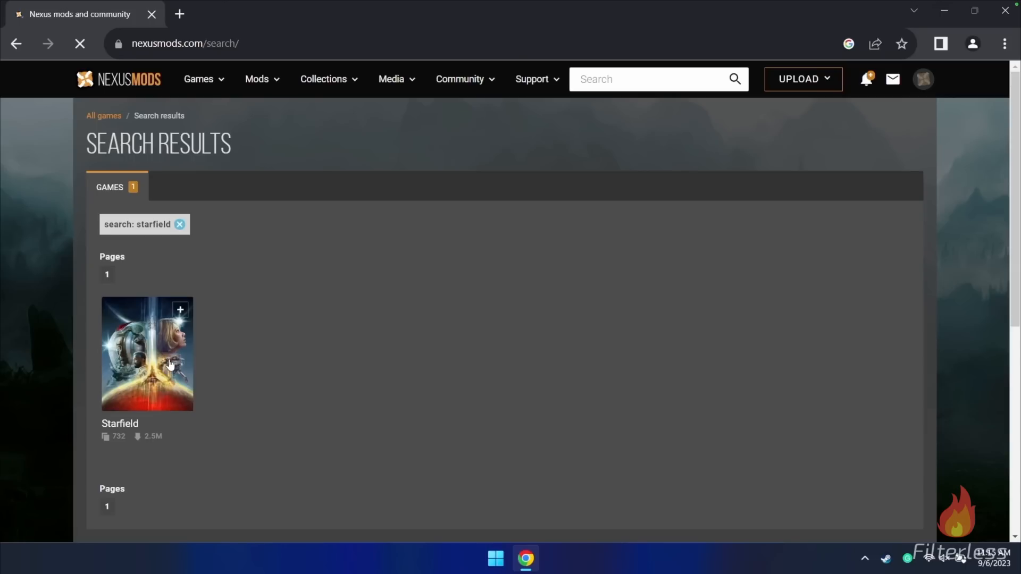
{"action": "mouse_move", "coordinate": [161, 364]}
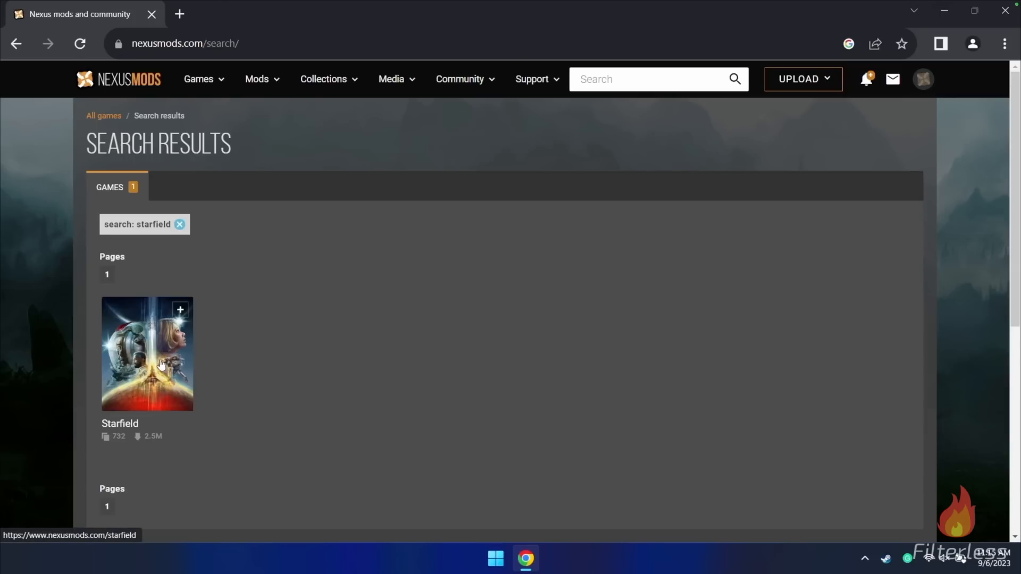
- Open Starfield's game page and browse page 2 of its 30-day most-downloaded mods
{"action": "left_click", "coordinate": [146, 354]}
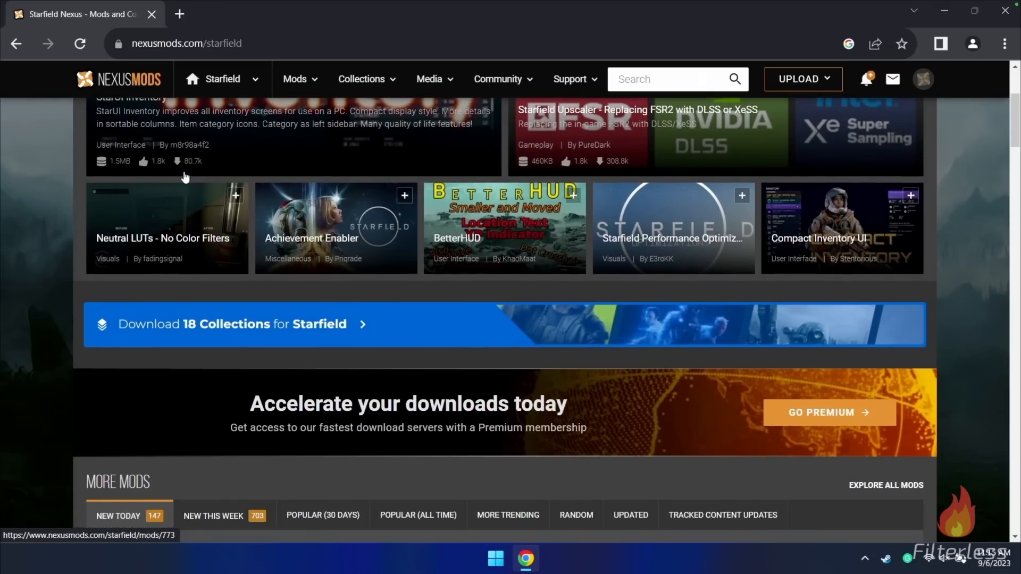
{"action": "scroll", "scroll_direction": "down", "scroll_amount": 3}
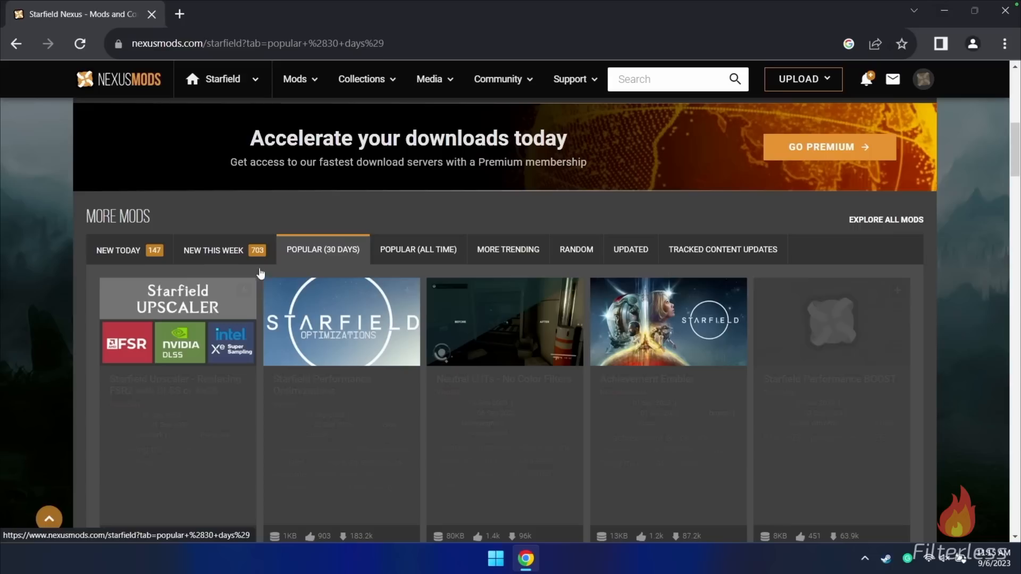
{"action": "scroll", "scroll_direction": "down", "scroll_amount": 3}
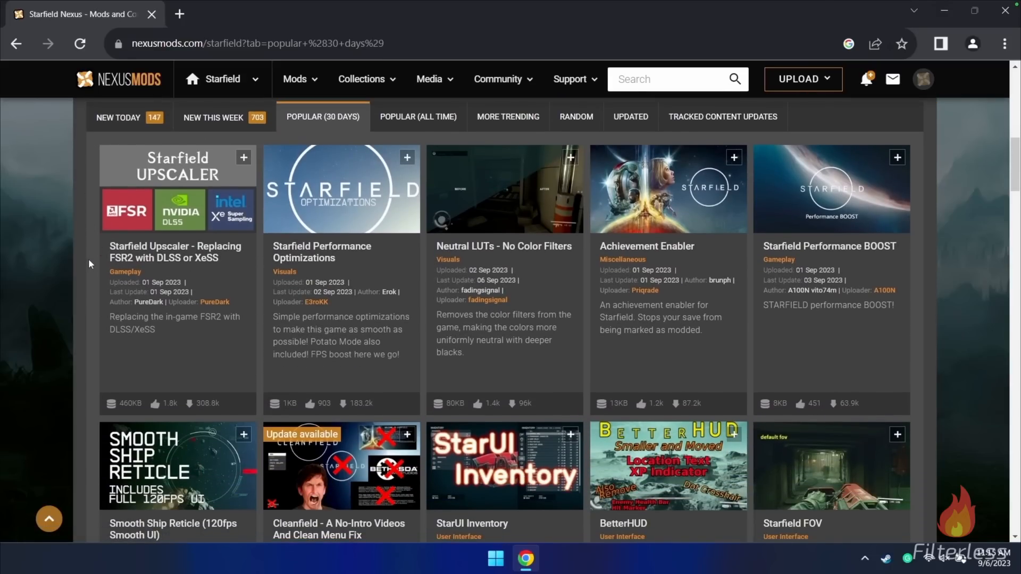
{"action": "scroll", "scroll_direction": "down", "scroll_amount": 3}
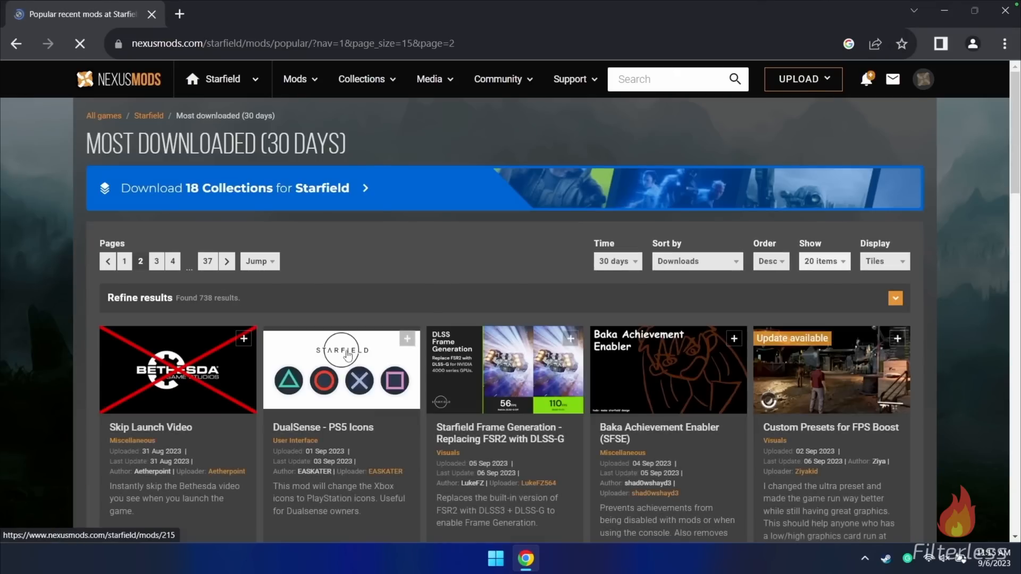
{"action": "scroll", "scroll_direction": "down", "scroll_amount": 3}
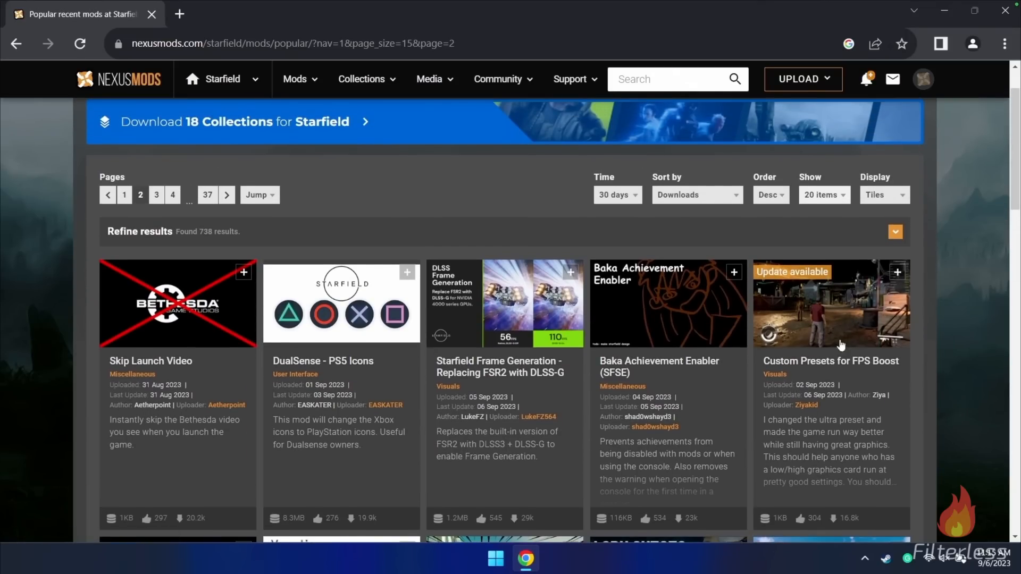
{"action": "mouse_move", "coordinate": [814, 336]}
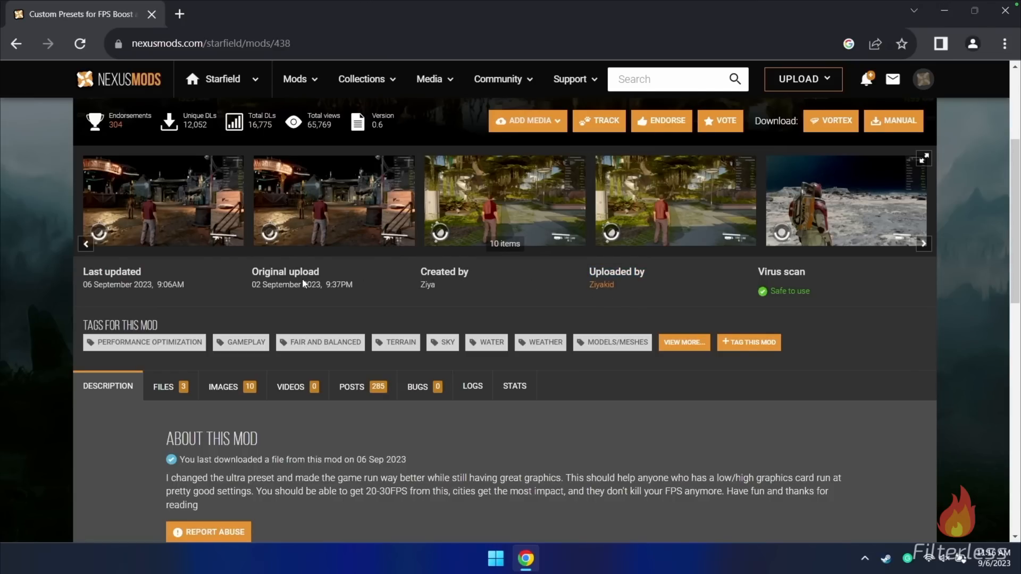
- Download the Ultra v0.6 file from Custom Presets for FPS Boost's Files tab
{"action": "scroll", "scroll_direction": "down", "scroll_amount": 3}
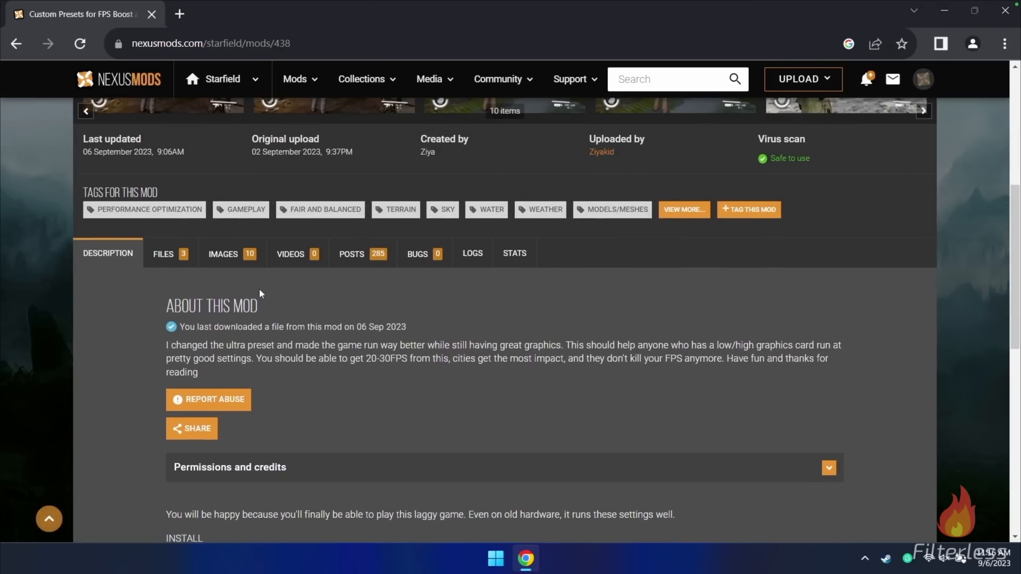
{"action": "scroll", "scroll_direction": "up", "scroll_amount": 3}
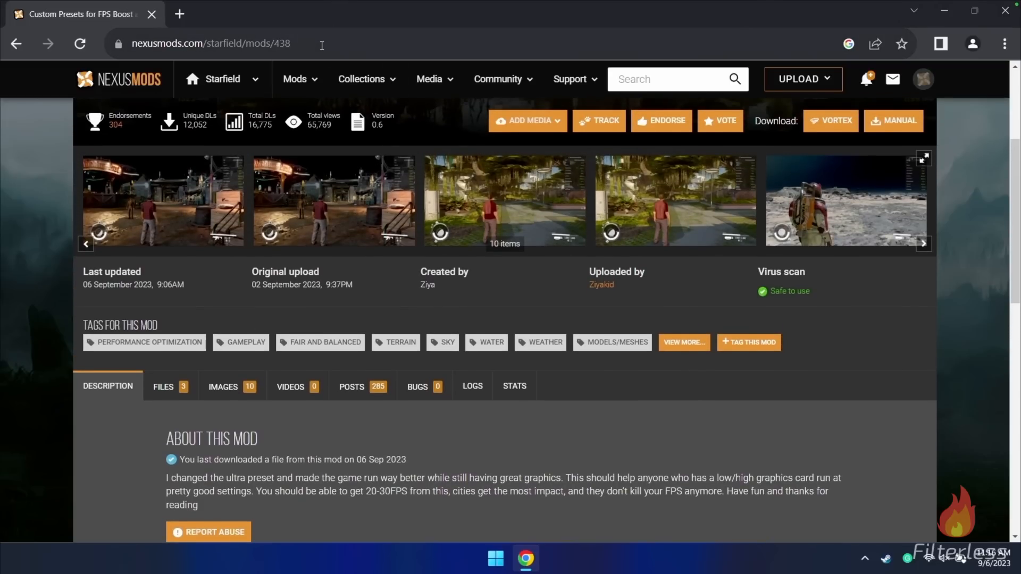
{"action": "left_click", "coordinate": [210, 43]}
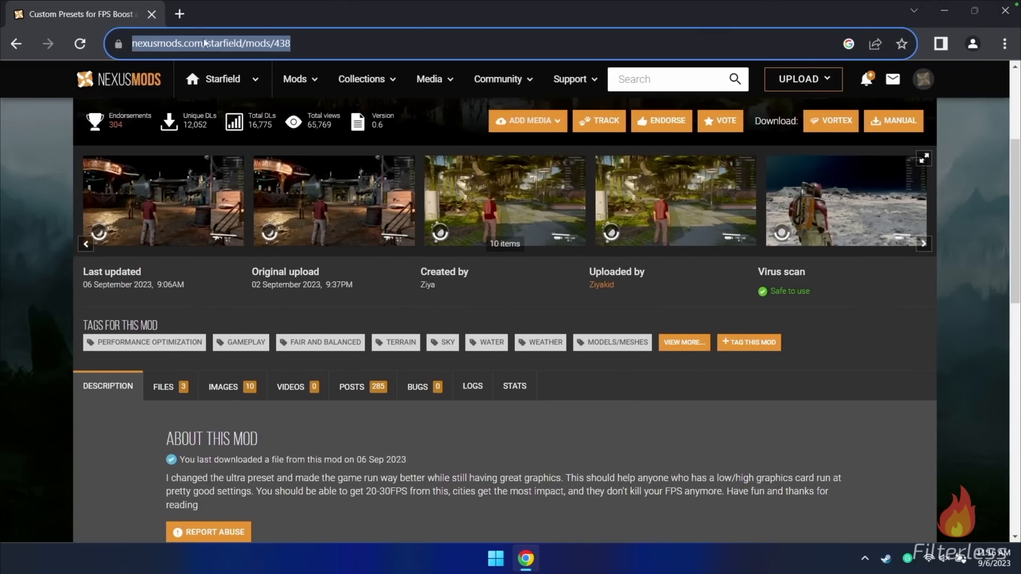
{"action": "scroll", "scroll_direction": "down", "scroll_amount": 3}
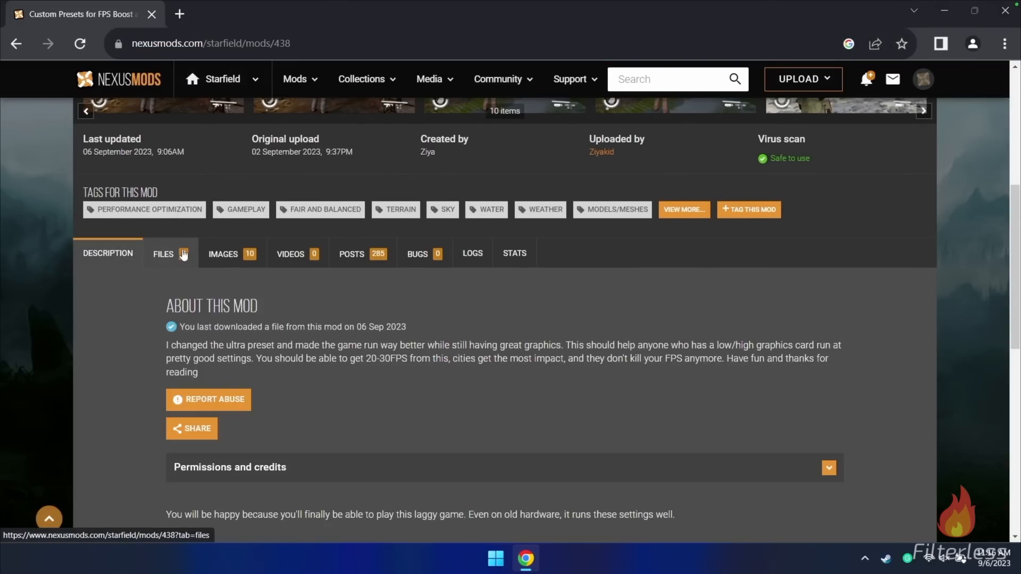
{"action": "left_click", "coordinate": [163, 253]}
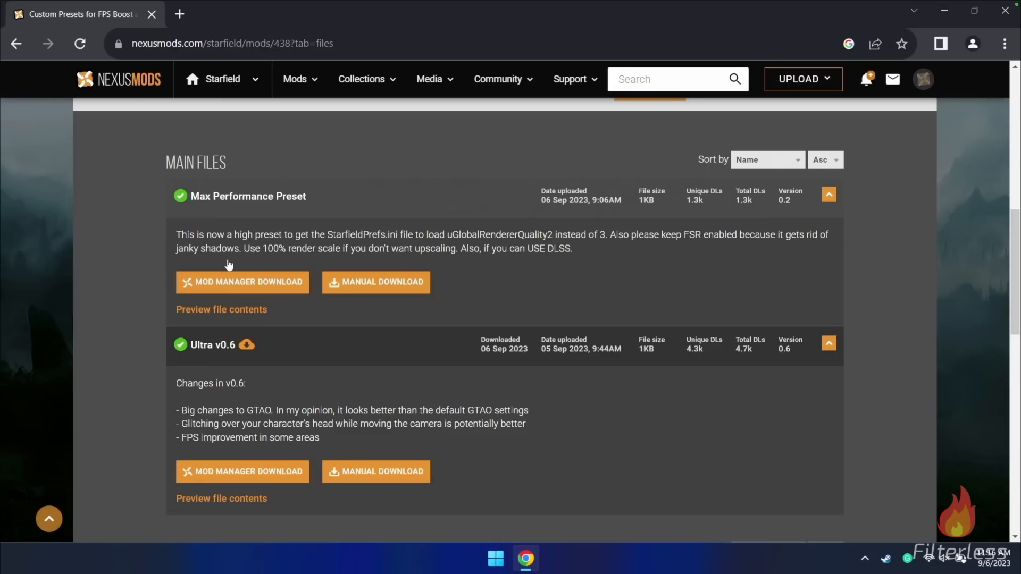
{"action": "mouse_move", "coordinate": [291, 346]}
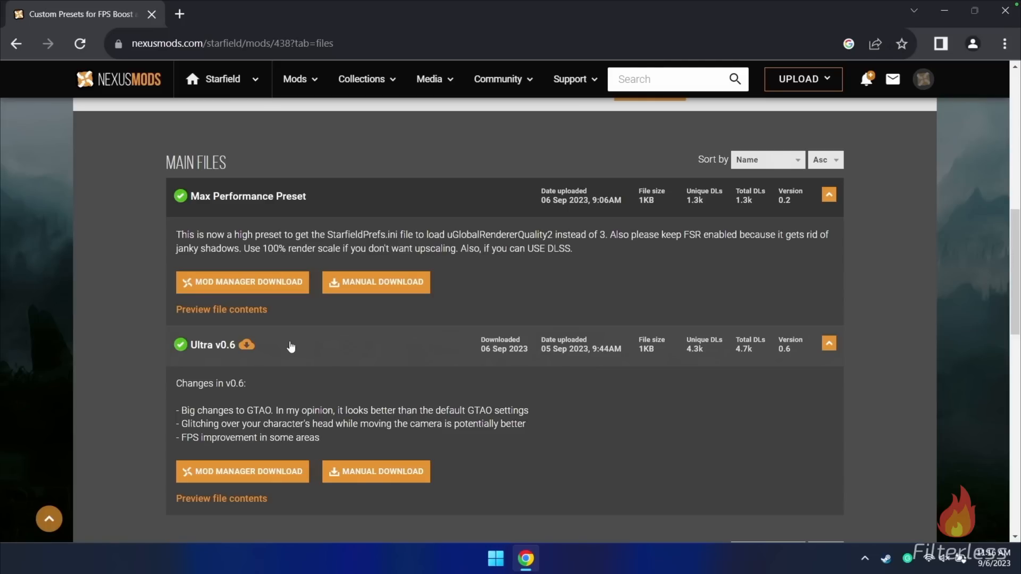
{"action": "mouse_move", "coordinate": [277, 223]}
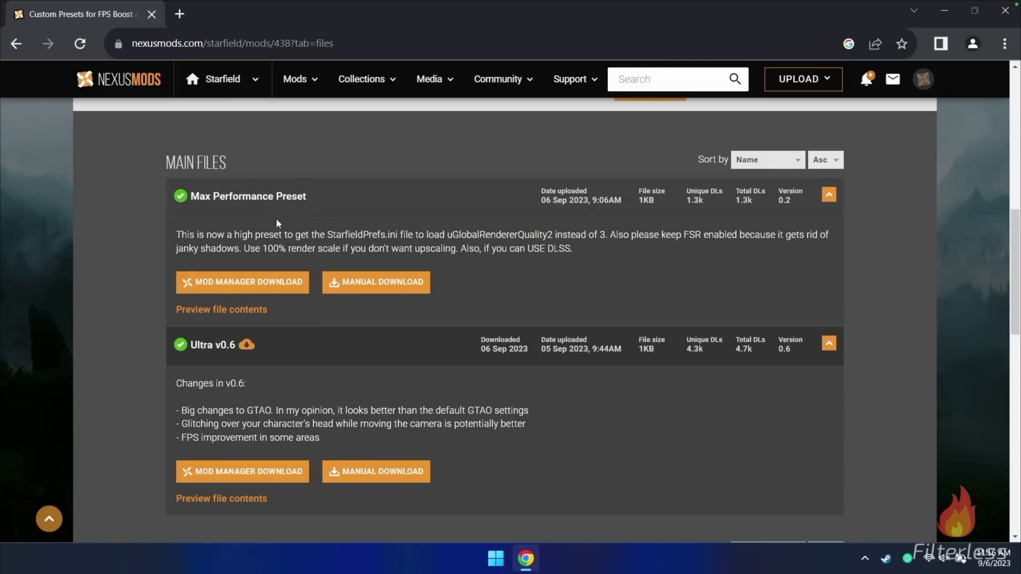
{"action": "scroll", "scroll_direction": "down", "scroll_amount": 3}
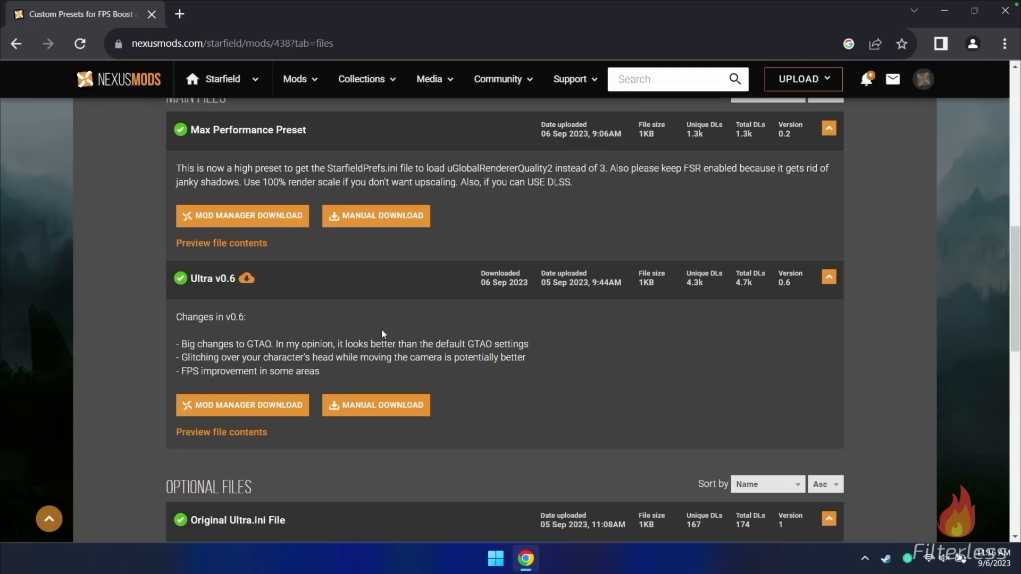
{"action": "mouse_move", "coordinate": [375, 404]}
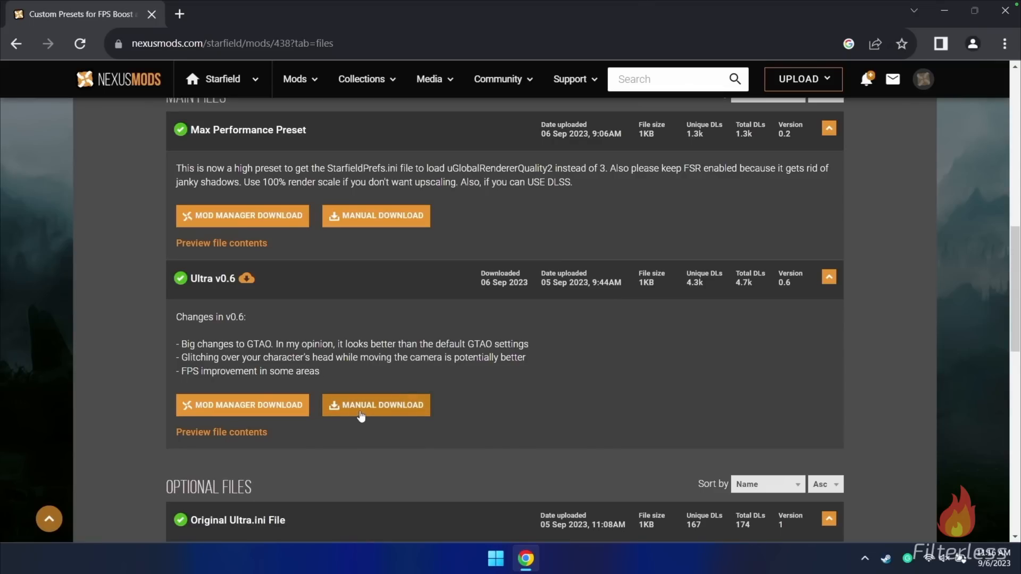
{"action": "left_click", "coordinate": [376, 404]}
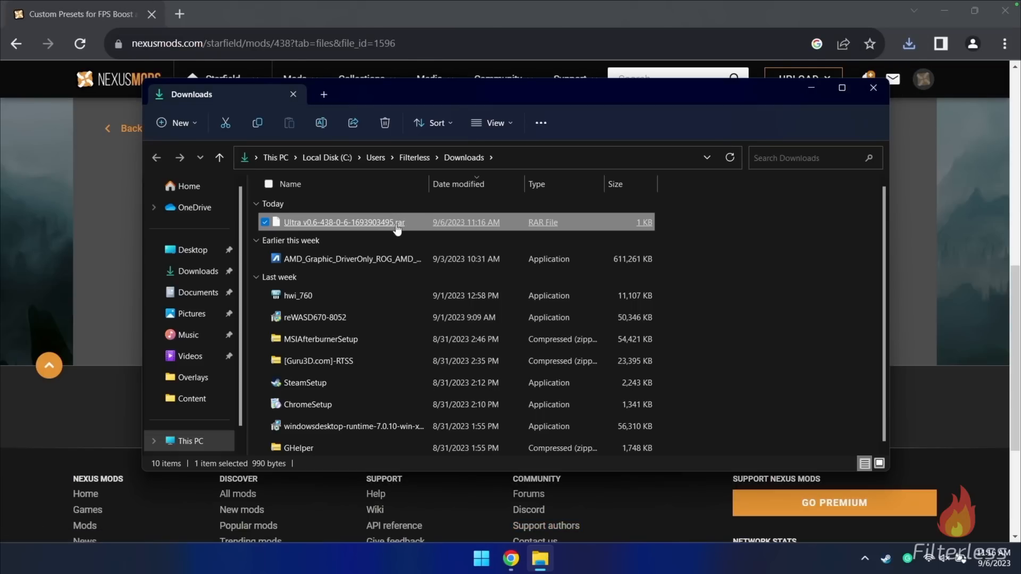
{"action": "mouse_move", "coordinate": [387, 226]}
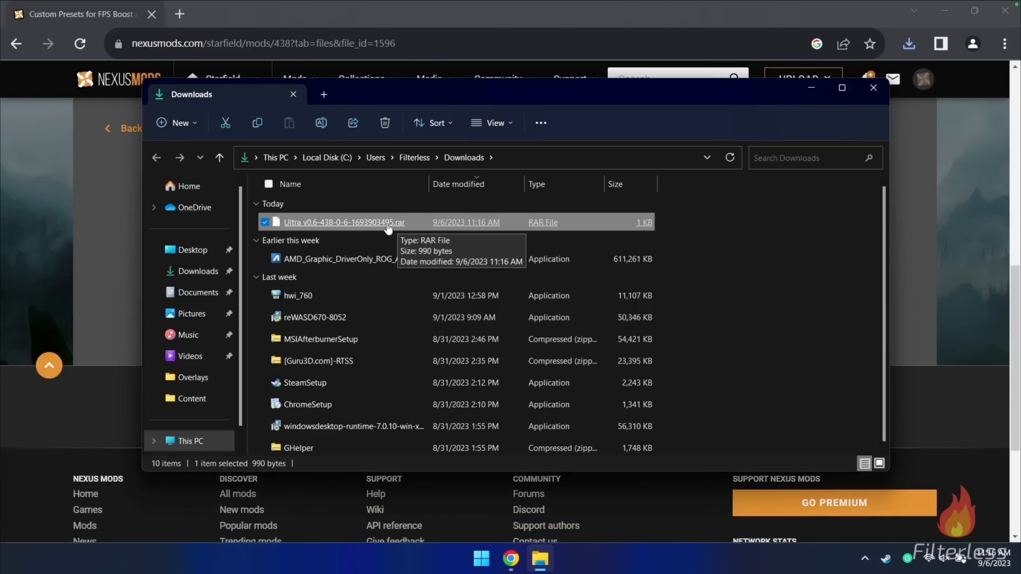
{"action": "mouse_move", "coordinate": [112, 247]}
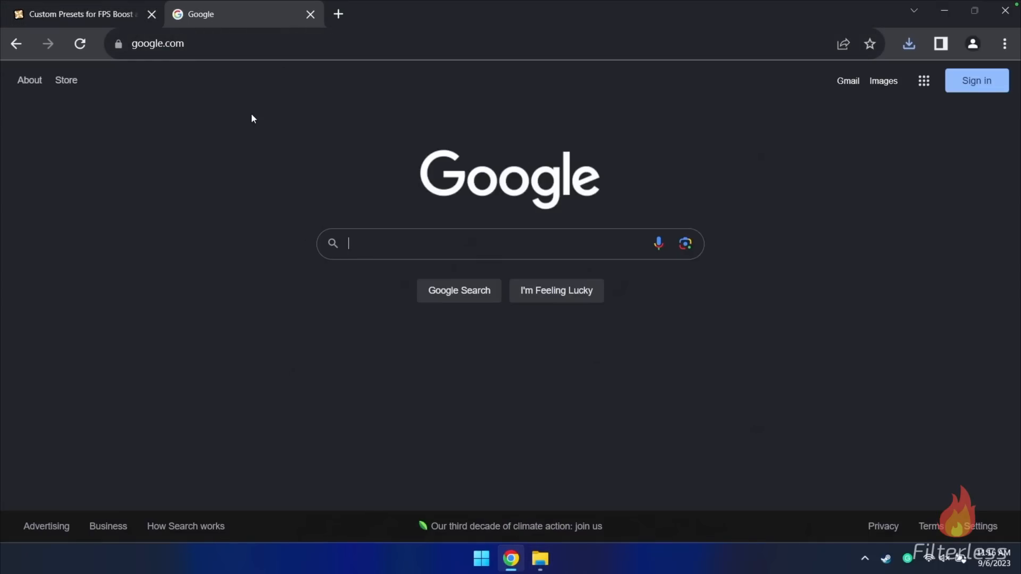
- Download 7-Zip 23.01 64-bit from 7-zip.org and install it
{"action": "type", "text": "7 zip download"}
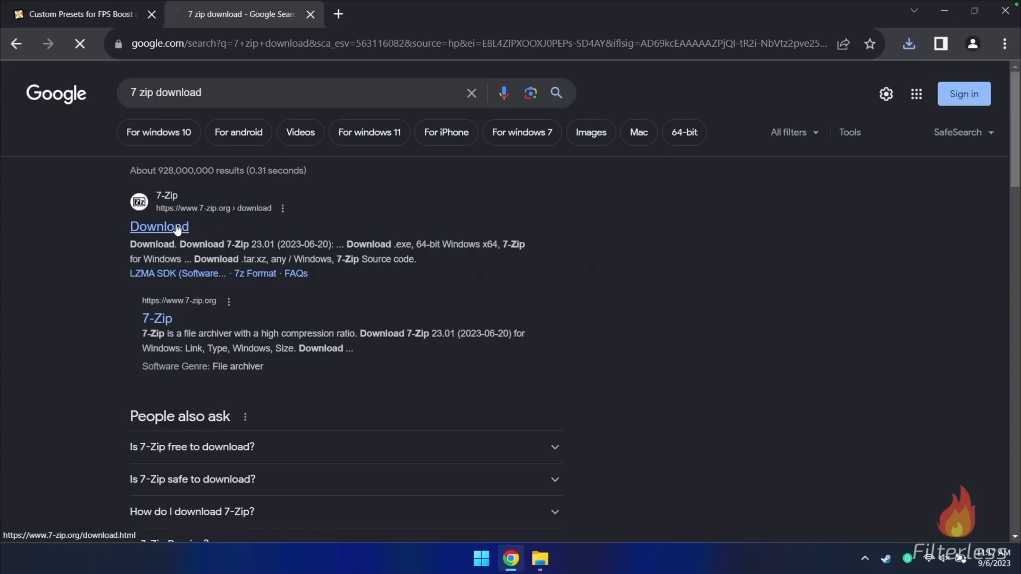
{"action": "left_click", "coordinate": [159, 226]}
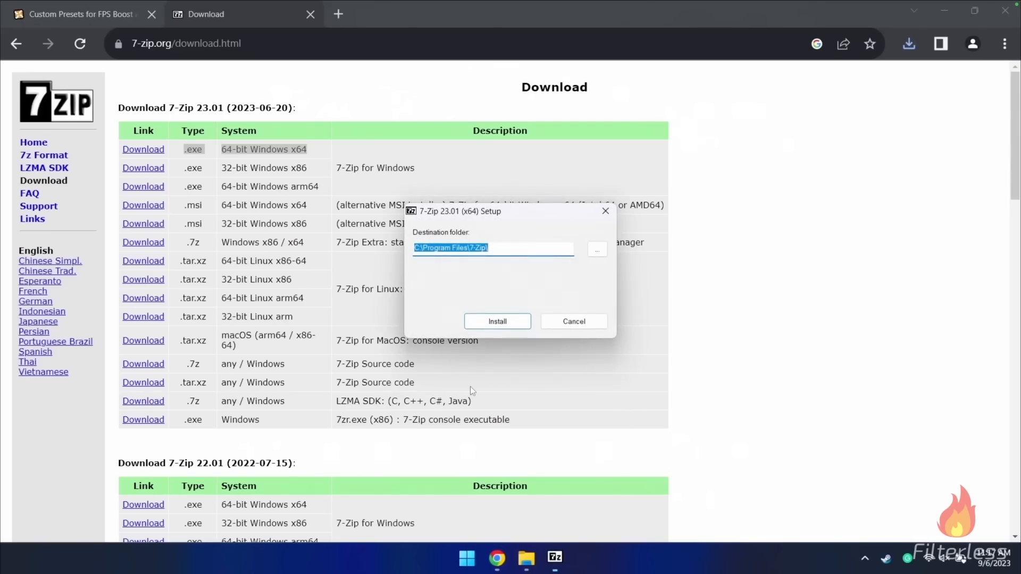
{"action": "left_click", "coordinate": [496, 321]}
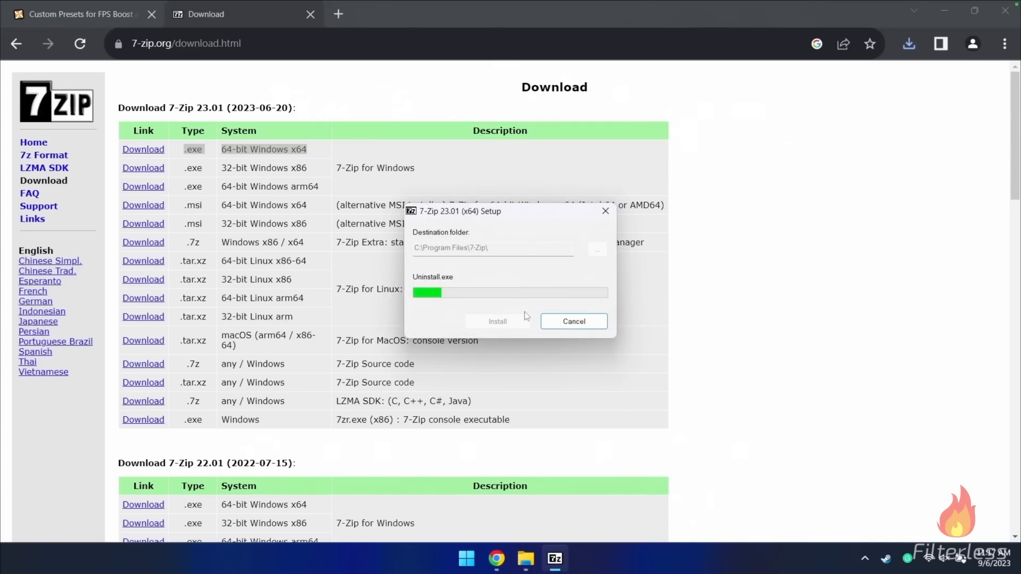
{"action": "left_click", "coordinate": [572, 321]}
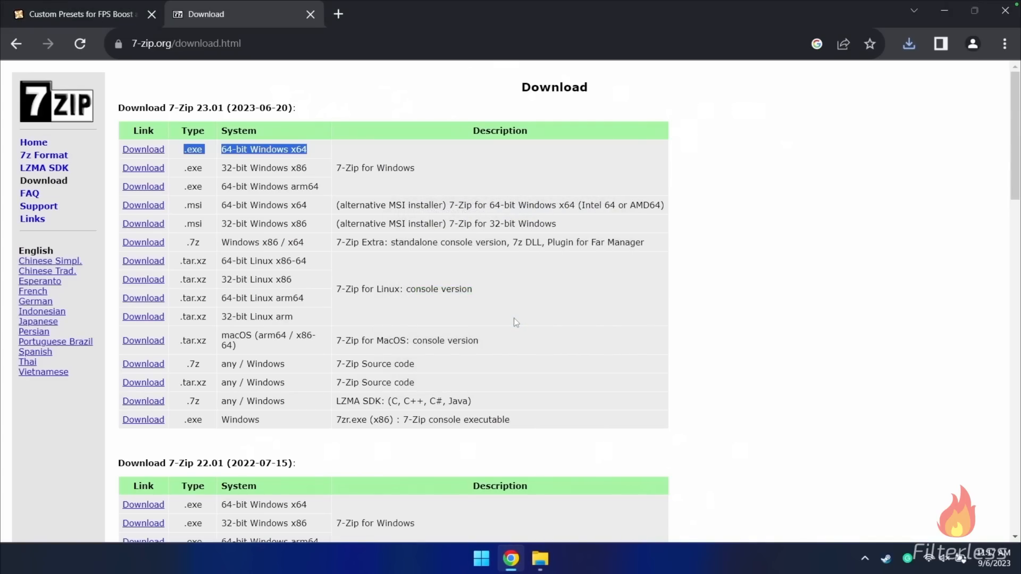
{"action": "left_click", "coordinate": [539, 558]}
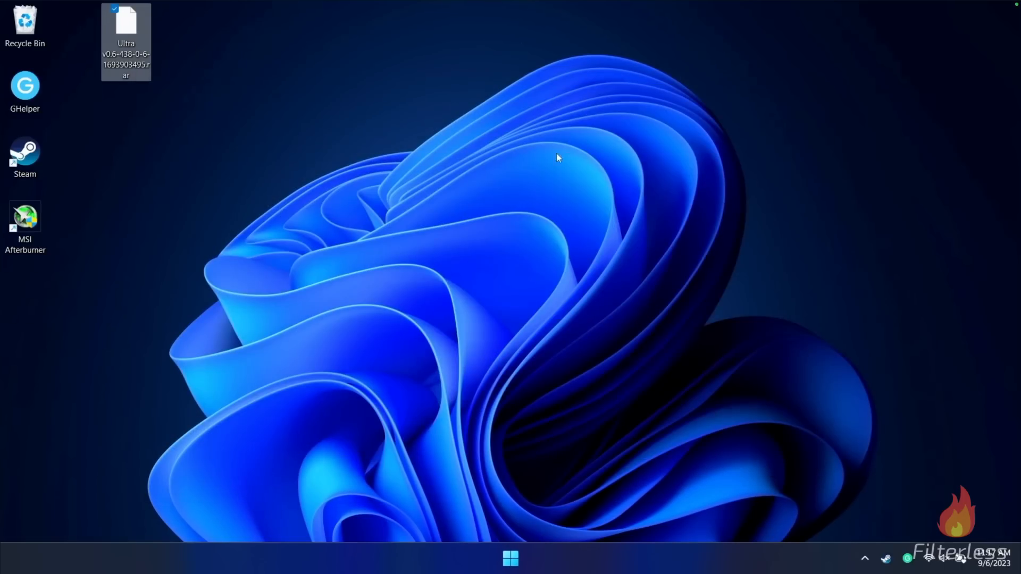
- Open the Ultra .rar just once with 7-Zip File Manager from C:\Program Files\7-Zip
{"action": "right_click", "coordinate": [125, 29]}
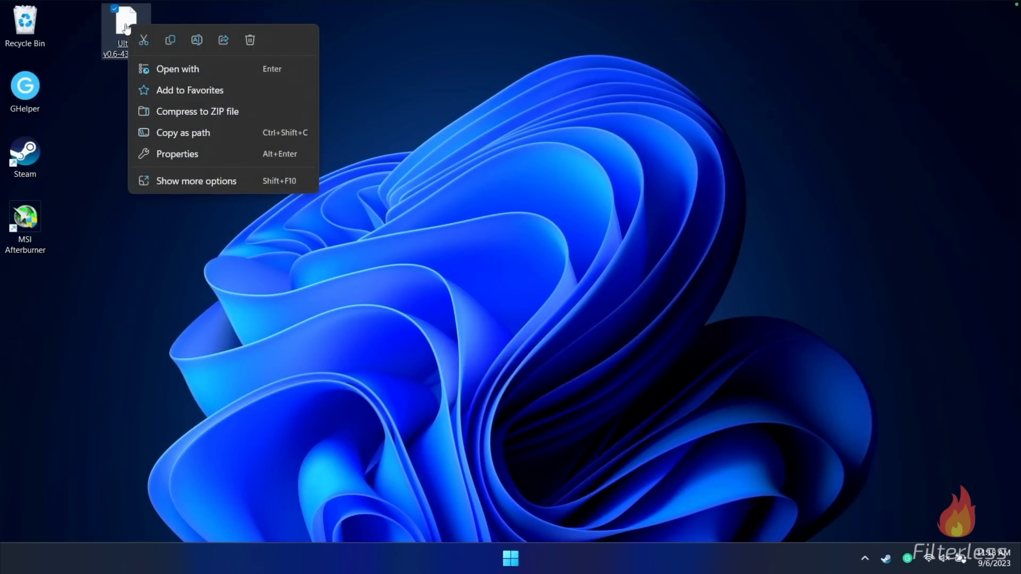
{"action": "mouse_move", "coordinate": [177, 69]}
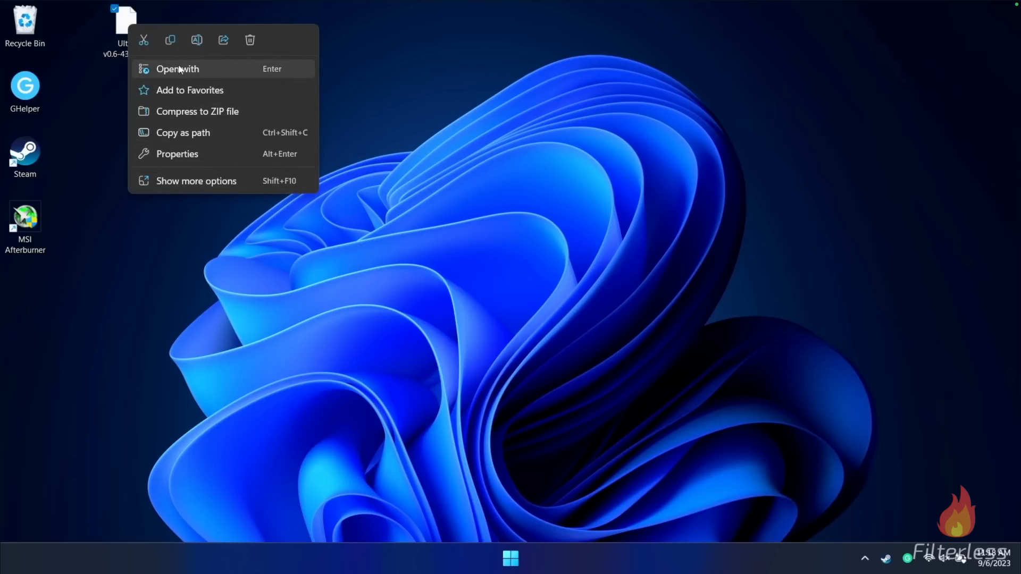
{"action": "left_click", "coordinate": [177, 69]}
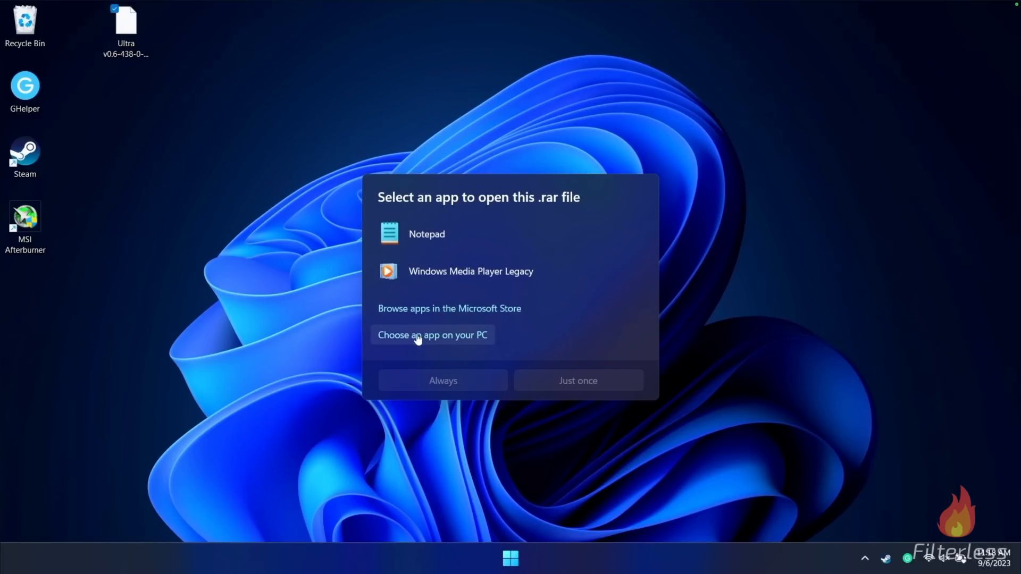
{"action": "left_click", "coordinate": [432, 335]}
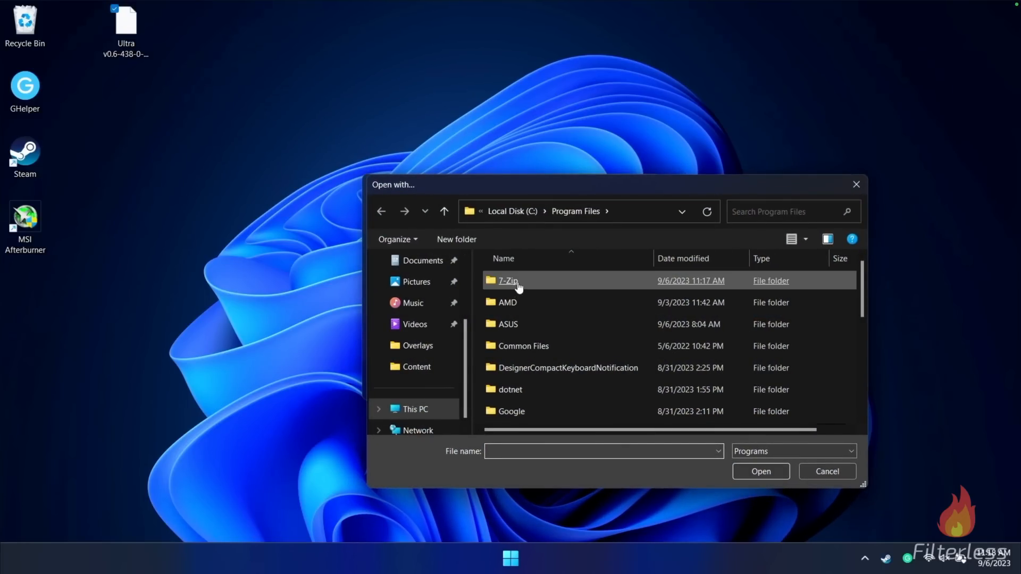
{"action": "left_click", "coordinate": [416, 408]}
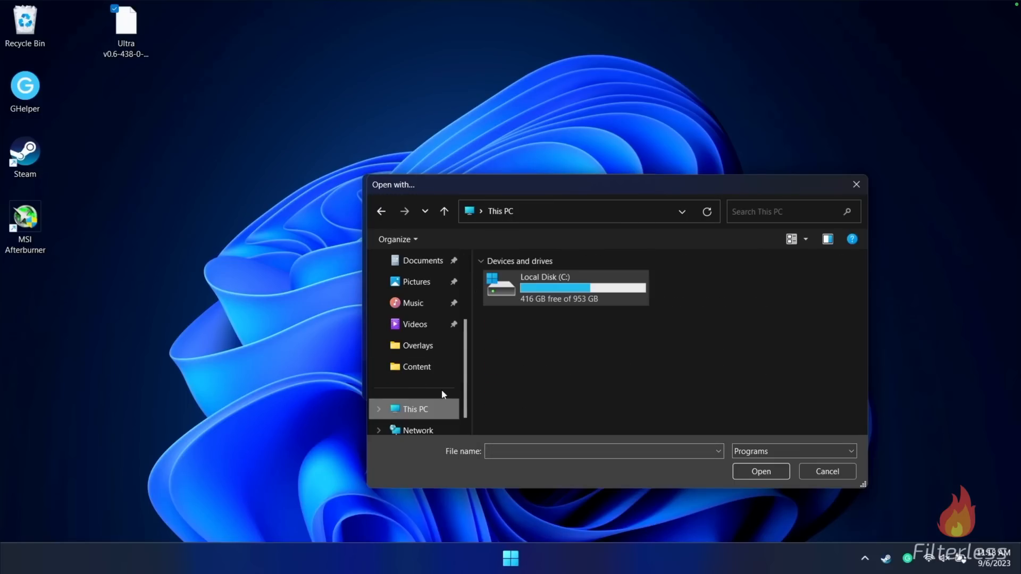
{"action": "double_click", "coordinate": [544, 287]}
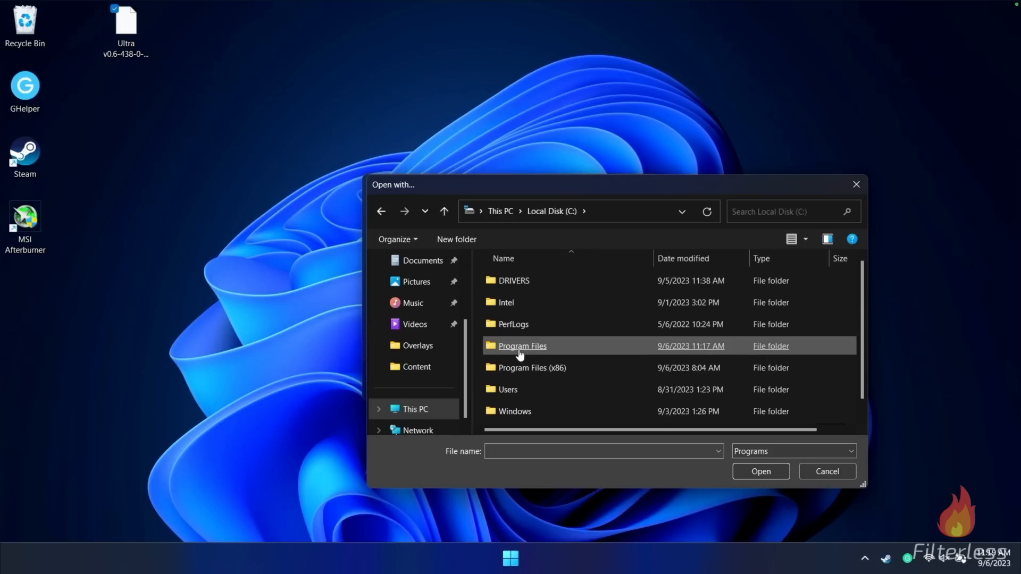
{"action": "double_click", "coordinate": [521, 346]}
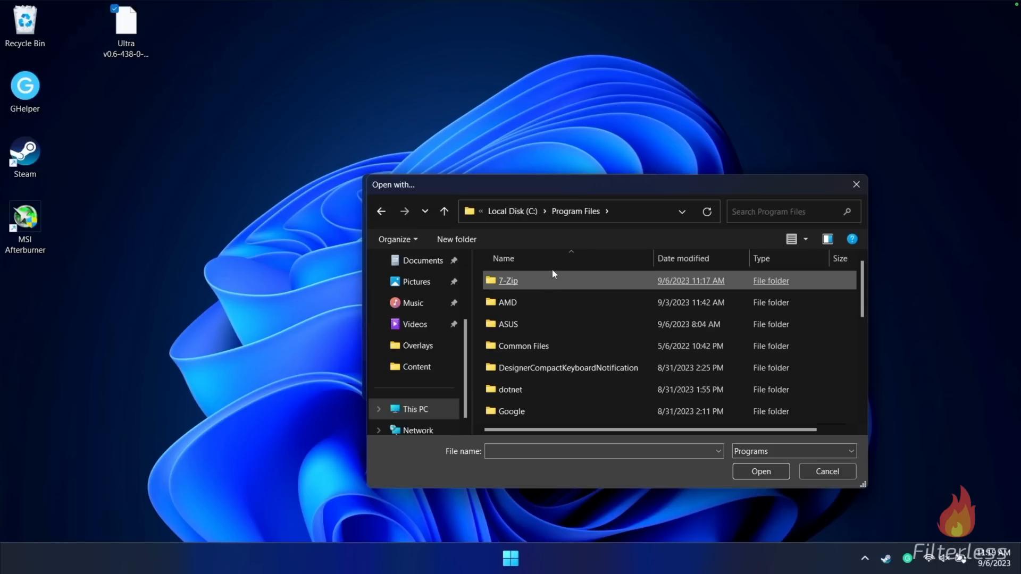
{"action": "mouse_move", "coordinate": [507, 281]}
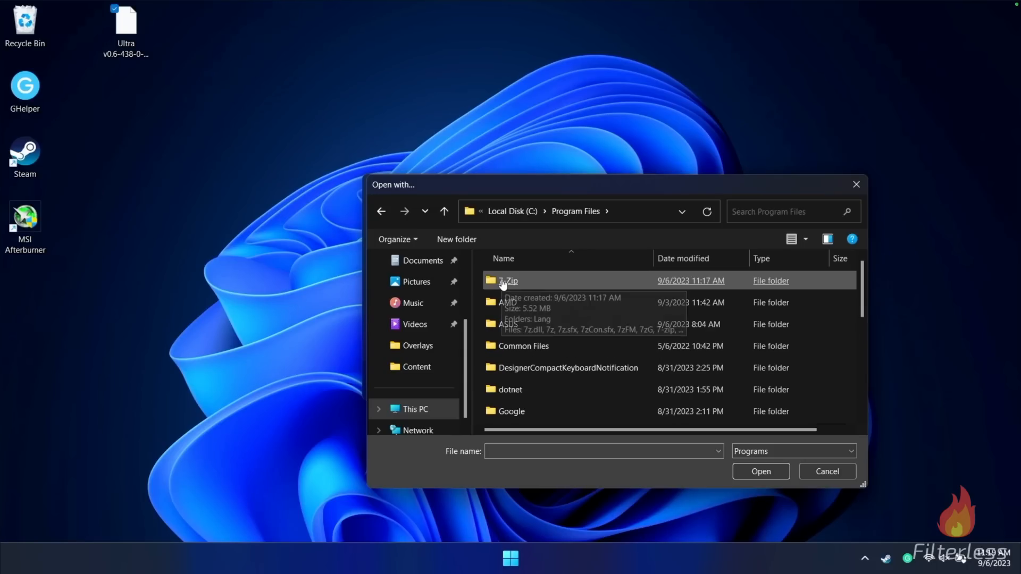
{"action": "double_click", "coordinate": [509, 280]}
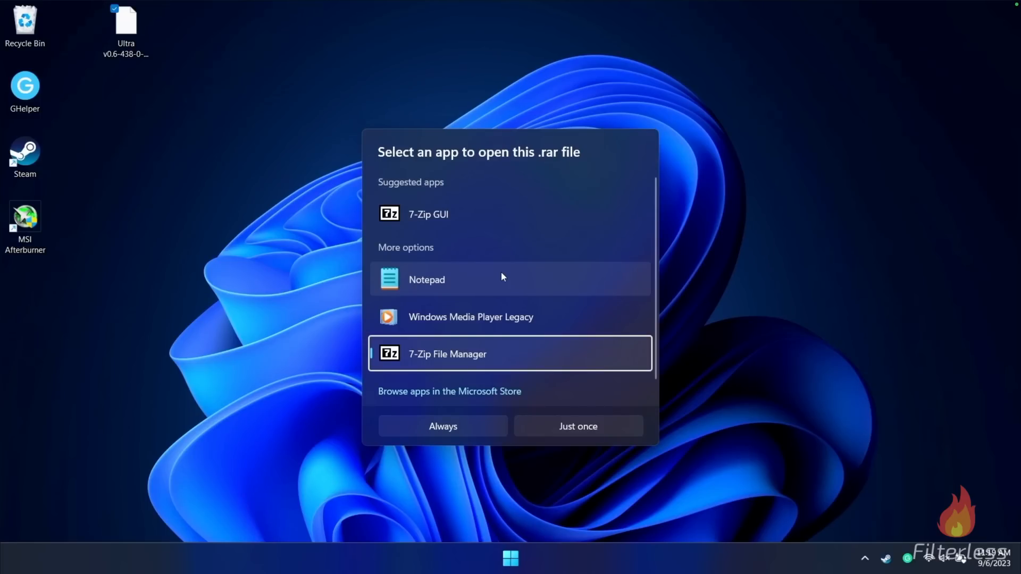
{"action": "mouse_move", "coordinate": [562, 414]}
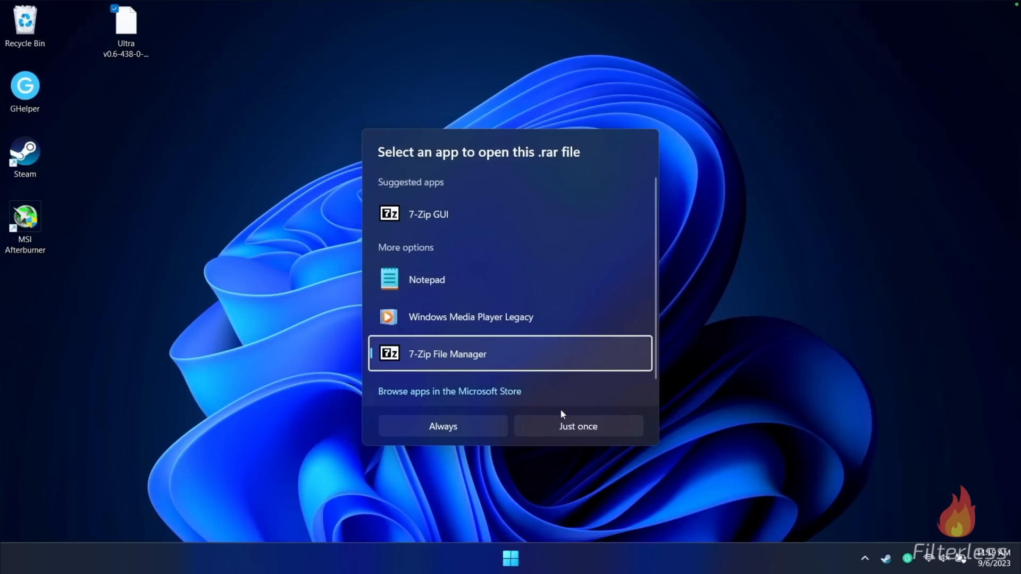
{"action": "left_click", "coordinate": [577, 426]}
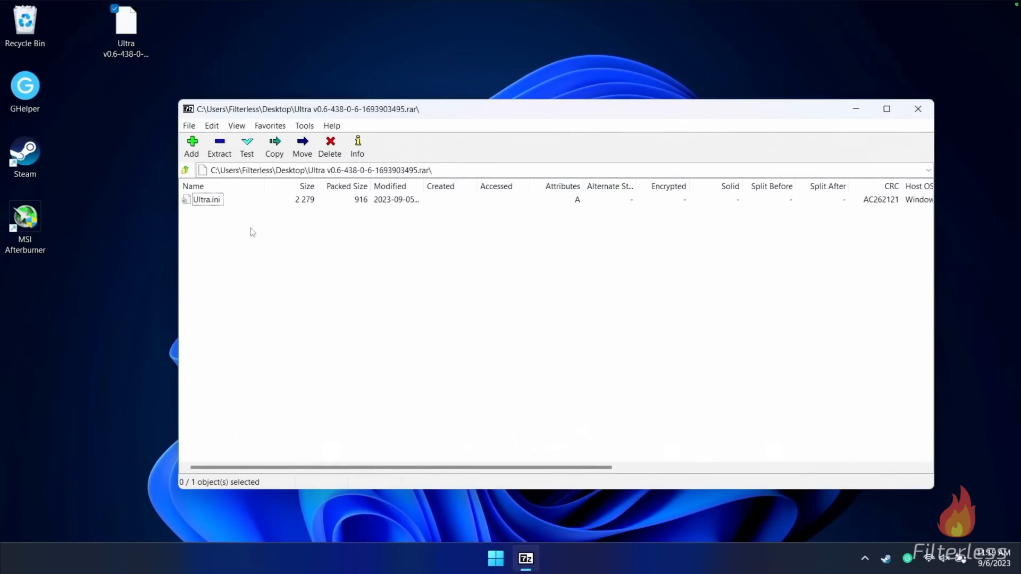
- Extract Ultra.ini to the desktop and browse File Explorer to C:\XboxGames\Starfield
{"action": "left_click", "coordinate": [206, 199]}
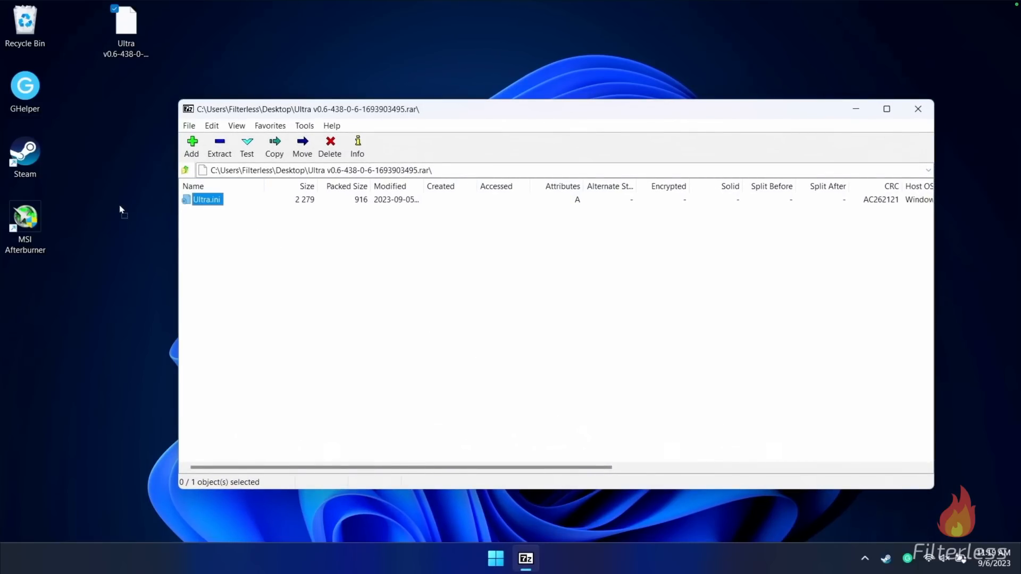
{"action": "right_click", "coordinate": [495, 558]}
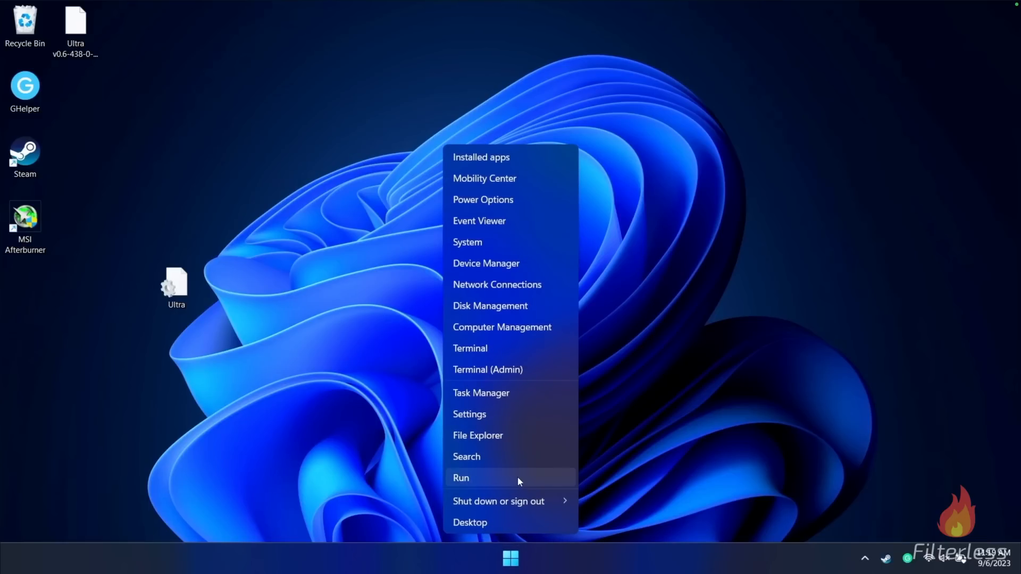
{"action": "mouse_move", "coordinate": [490, 435]}
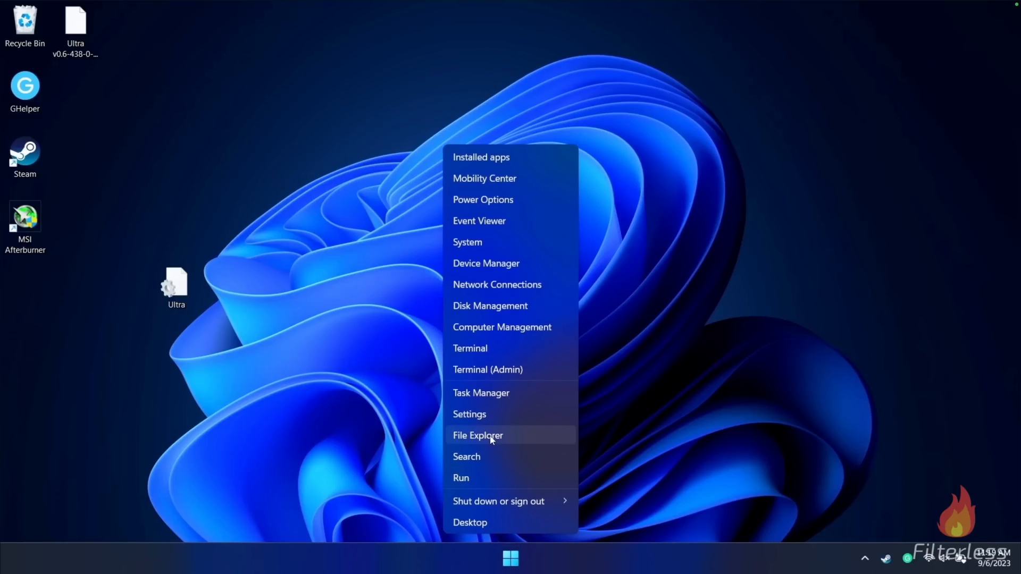
{"action": "left_click", "coordinate": [477, 434]}
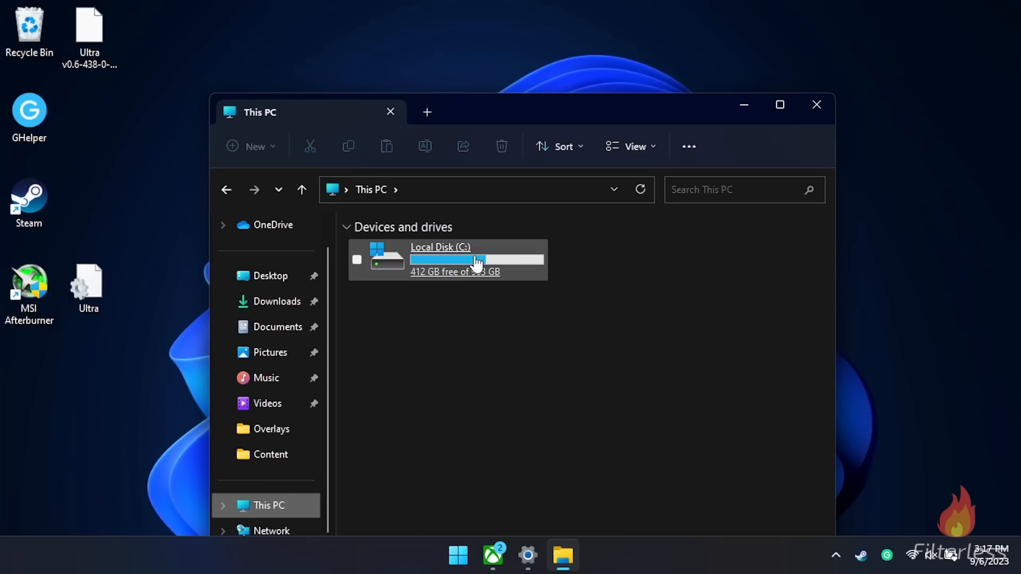
{"action": "double_click", "coordinate": [440, 259]}
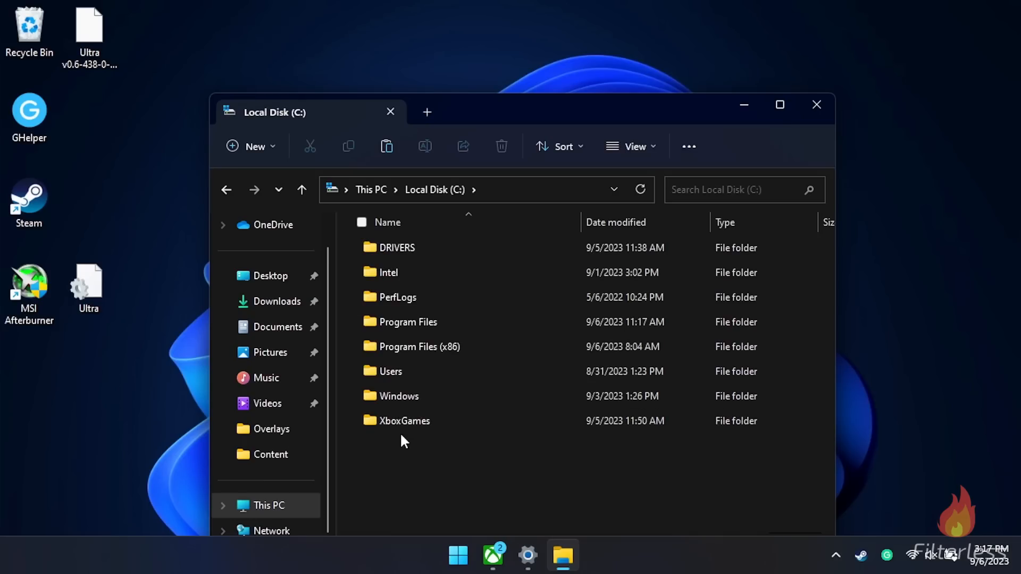
{"action": "mouse_move", "coordinate": [404, 421]}
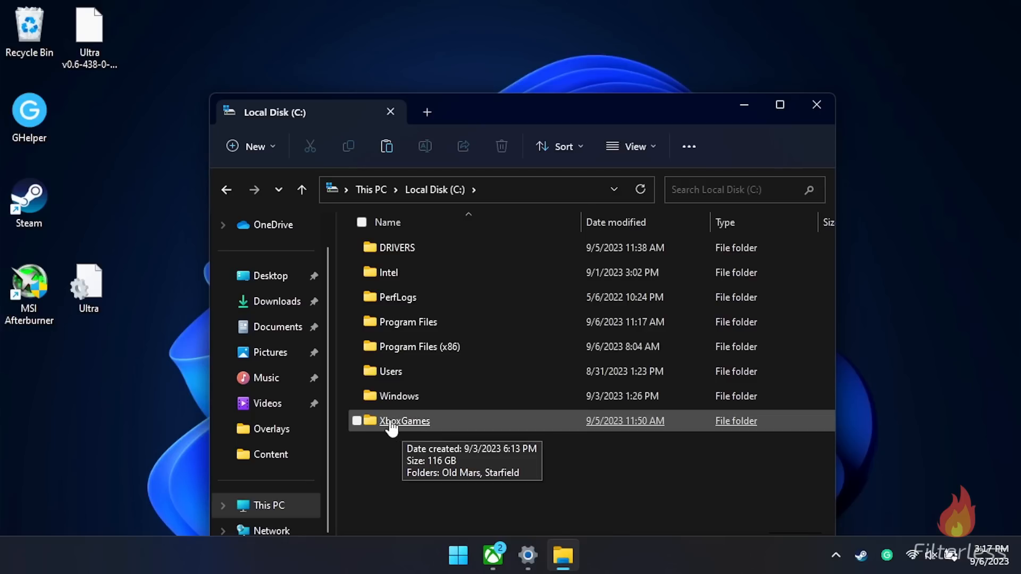
{"action": "double_click", "coordinate": [404, 420]}
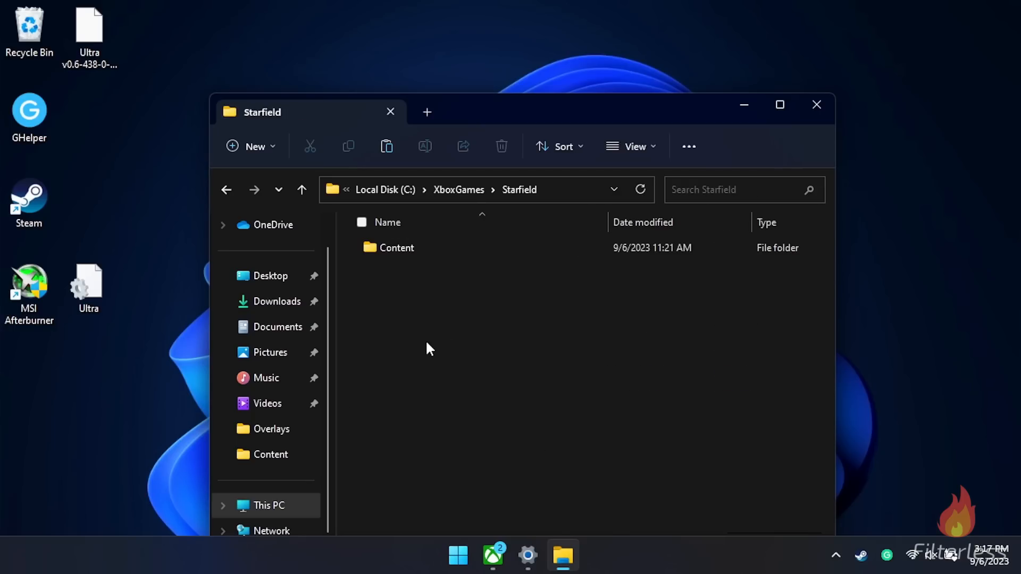
{"action": "left_click", "coordinate": [385, 189]}
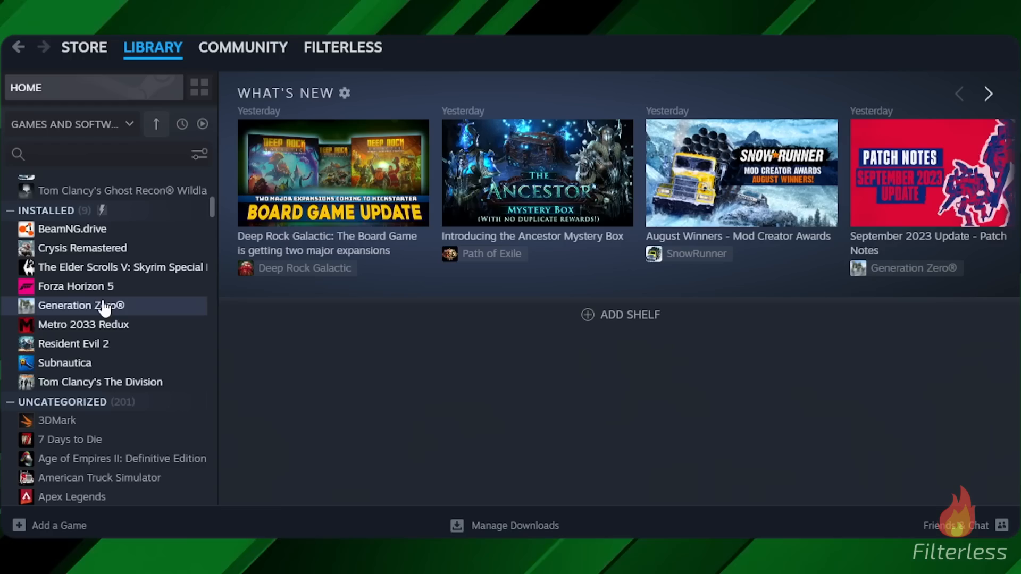
{"action": "mouse_move", "coordinate": [99, 306]}
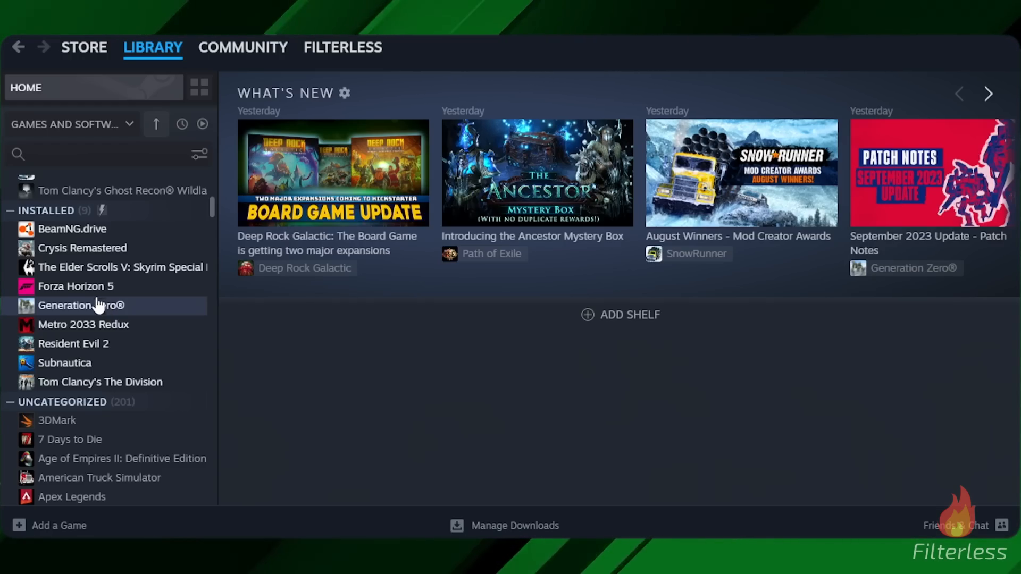
{"action": "mouse_move", "coordinate": [87, 306]}
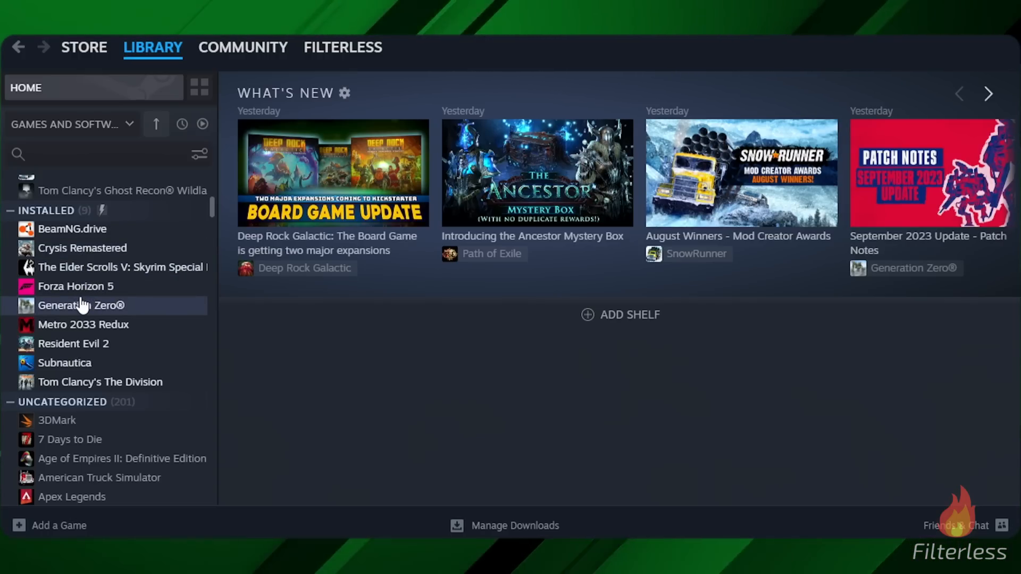
{"action": "mouse_move", "coordinate": [104, 310]}
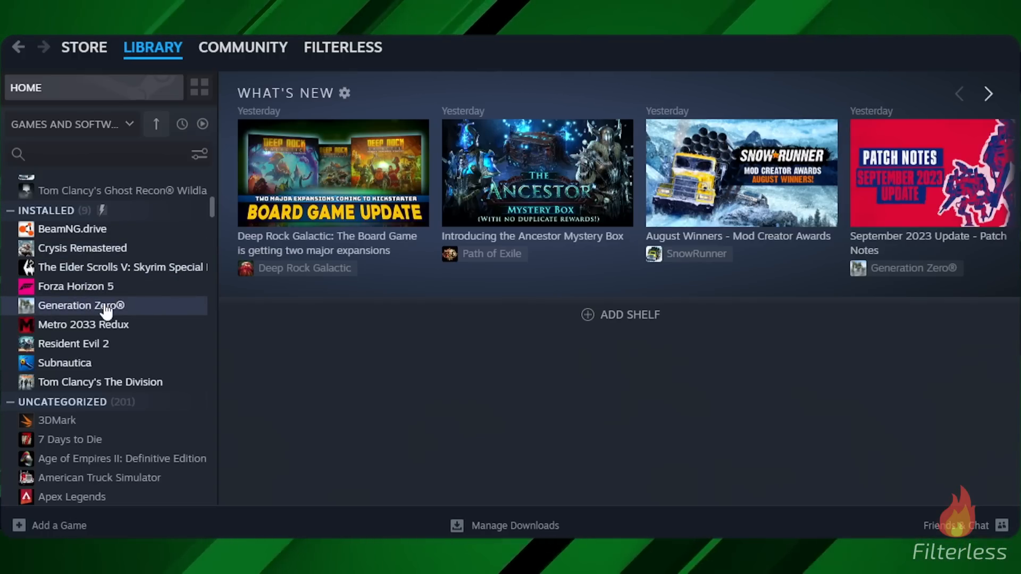
{"action": "mouse_move", "coordinate": [88, 310]}
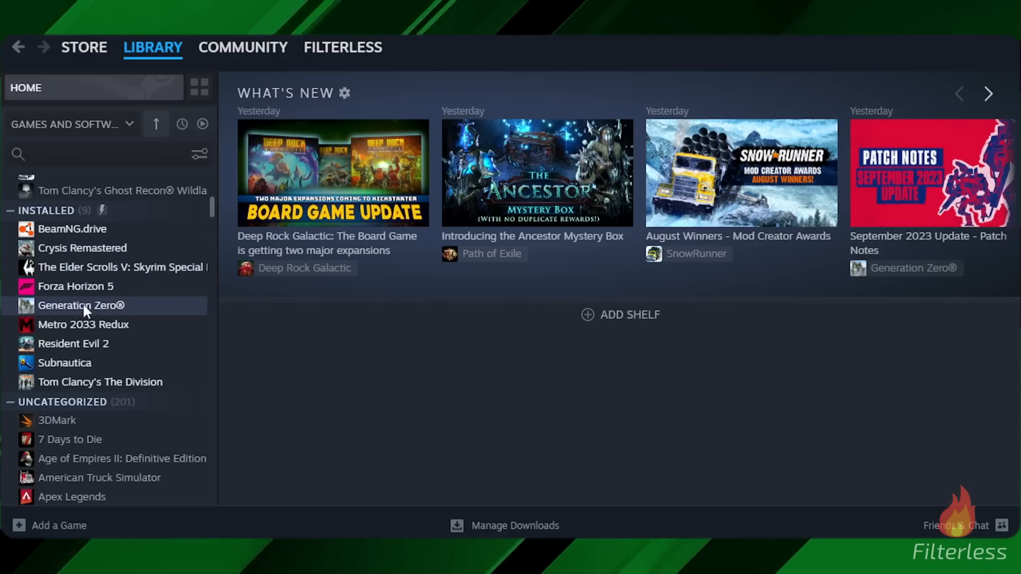
- Open Generation Zero's steamapps\common\GenerationZero folder via Manage > Browse local files
{"action": "right_click", "coordinate": [80, 305]}
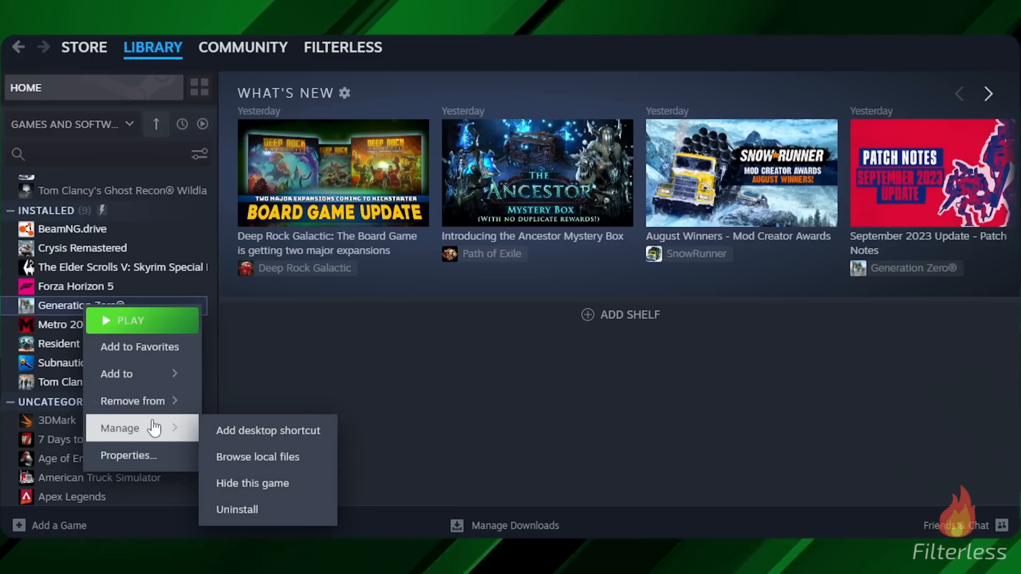
{"action": "mouse_move", "coordinate": [143, 427]}
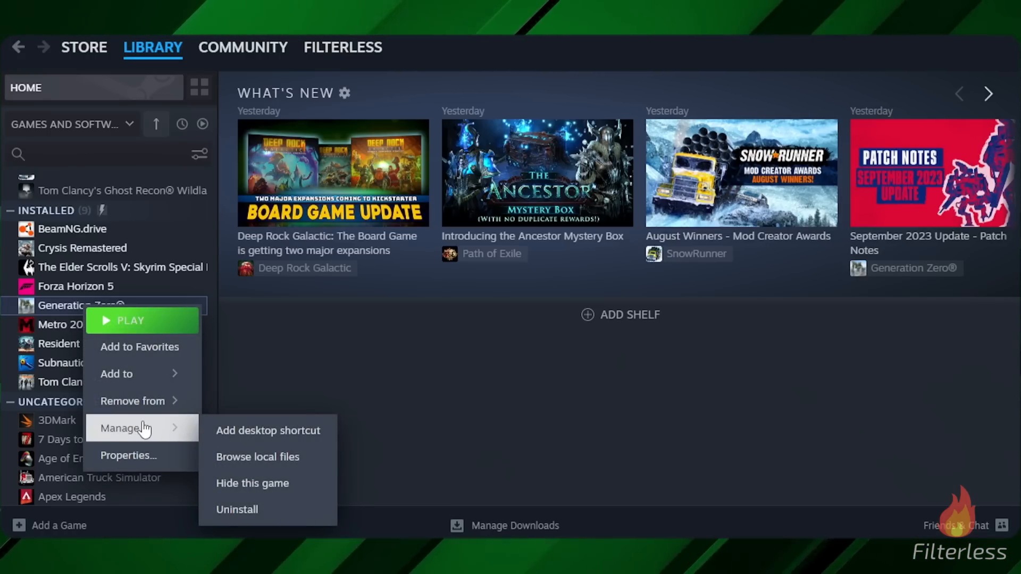
{"action": "left_click", "coordinate": [257, 456]}
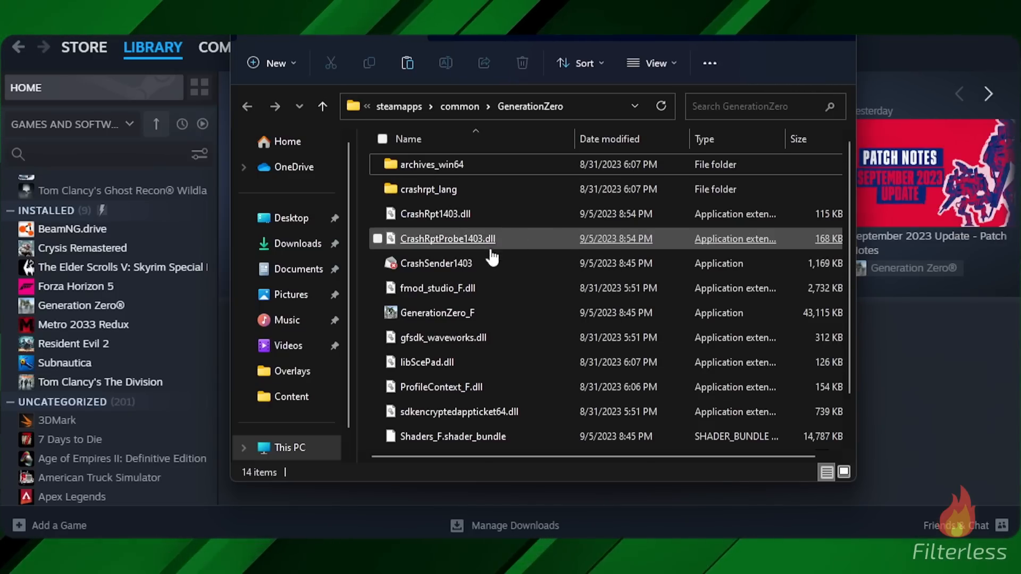
- Open Starfield's Content folder under XboxGames and scroll down to the Ultra configuration file
{"action": "scroll", "scroll_direction": "down", "scroll_amount": 3}
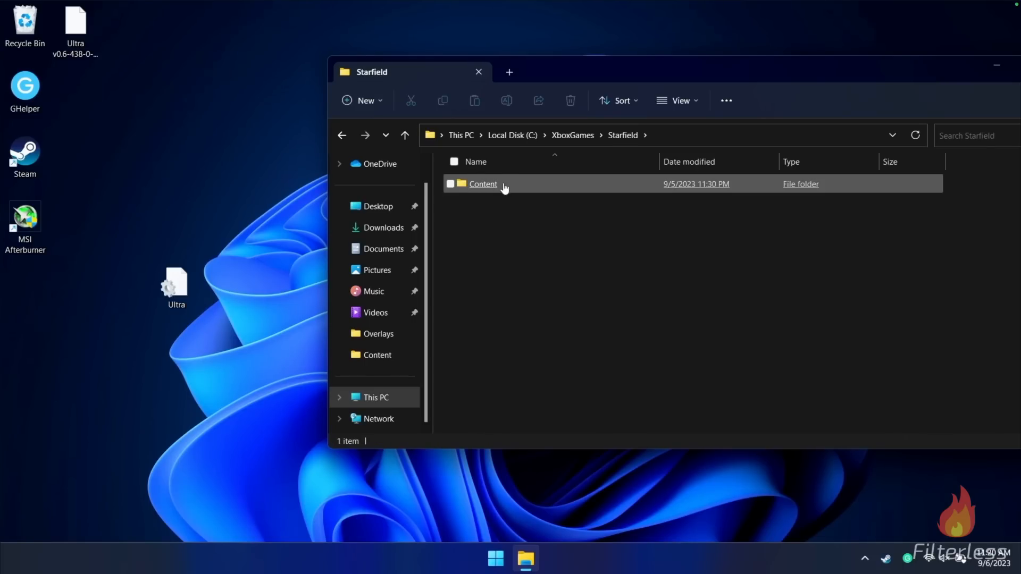
{"action": "double_click", "coordinate": [482, 183]}
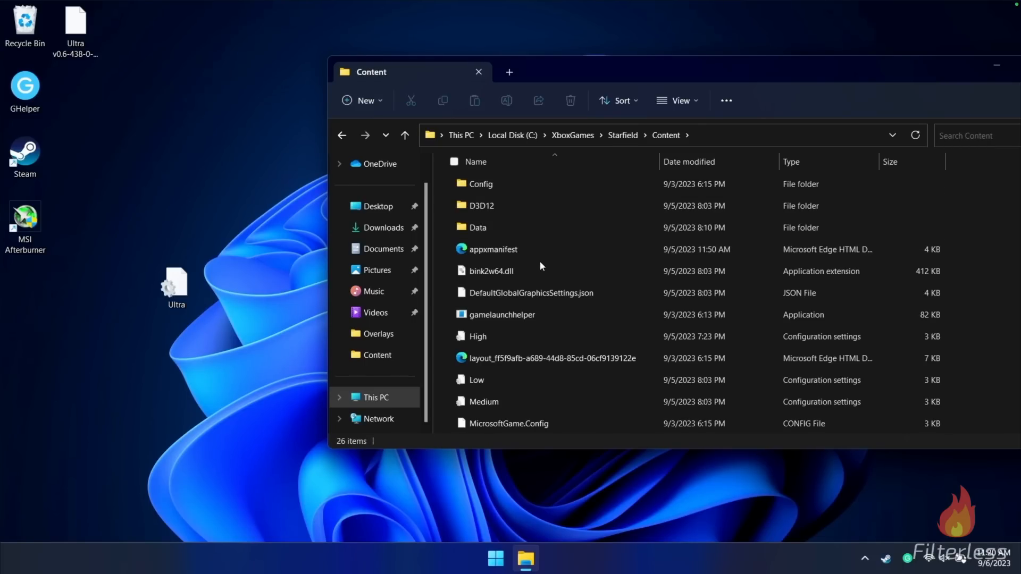
{"action": "scroll", "scroll_direction": "down", "scroll_amount": 3}
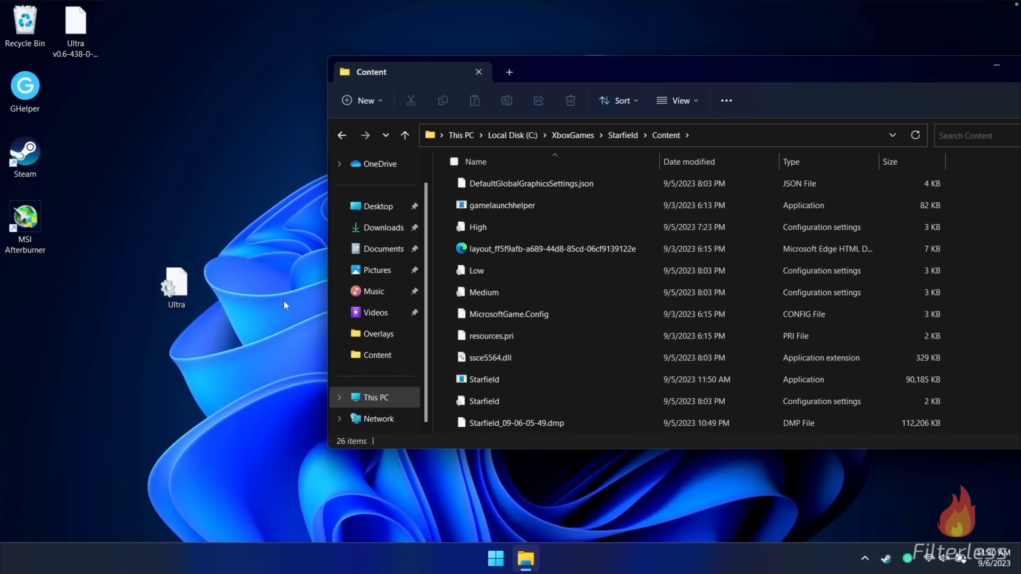
{"action": "scroll", "scroll_direction": "down", "scroll_amount": 3}
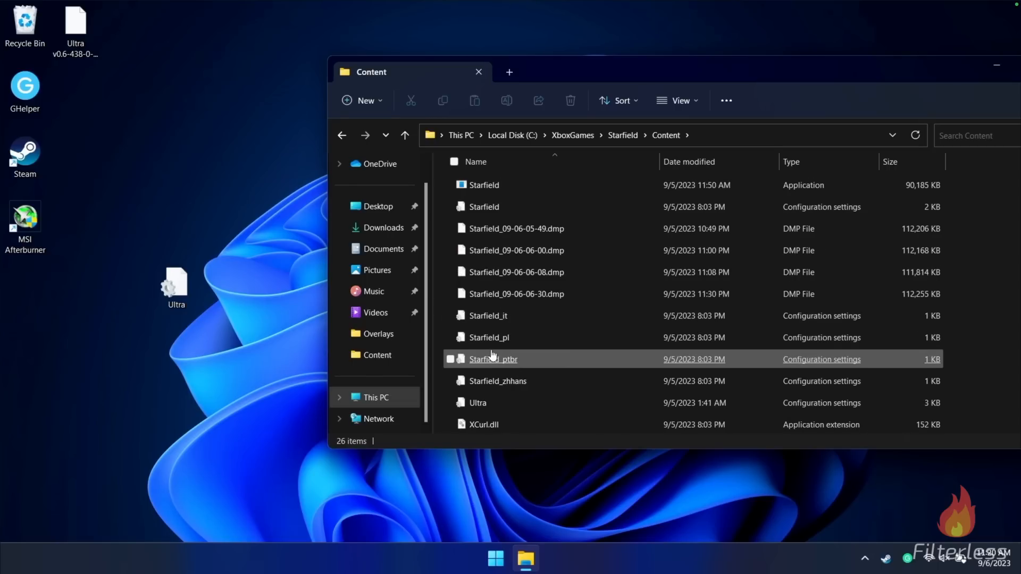
{"action": "right_click", "coordinate": [504, 406]}
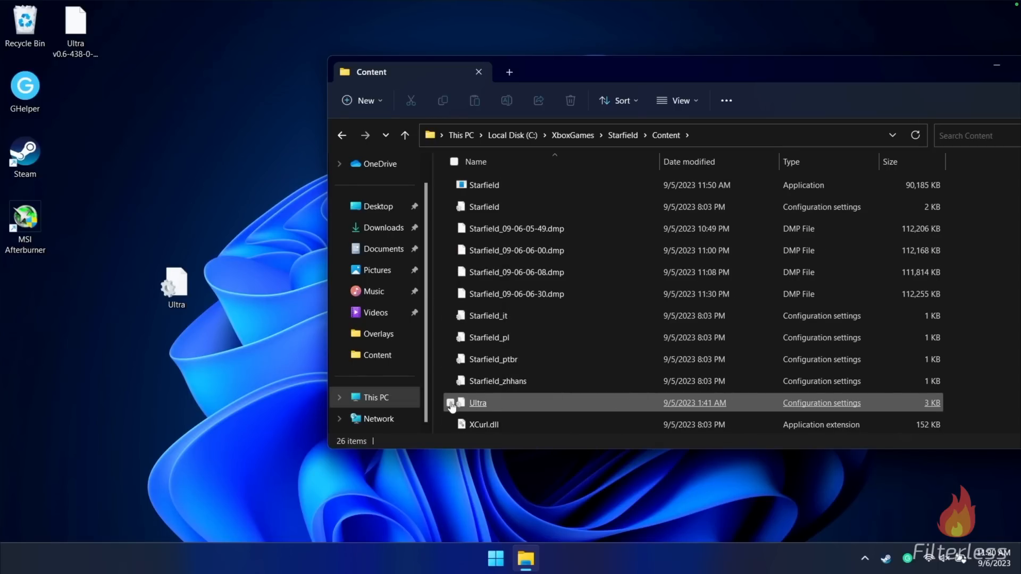
- Back up the original Ultra file into a new desktop folder 'Starfield INI Backup', then close it
{"action": "right_click", "coordinate": [477, 402]}
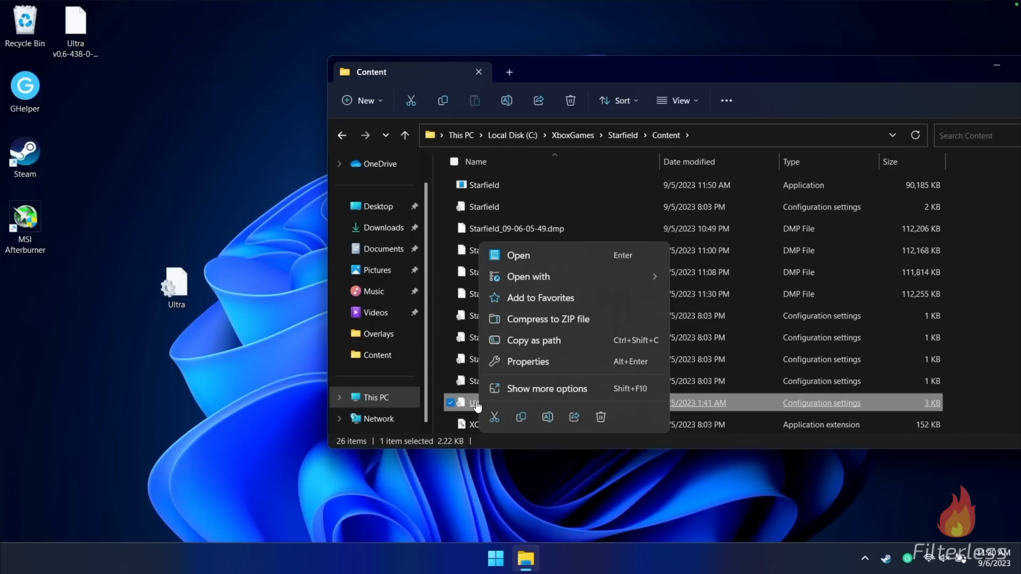
{"action": "mouse_move", "coordinate": [520, 417]}
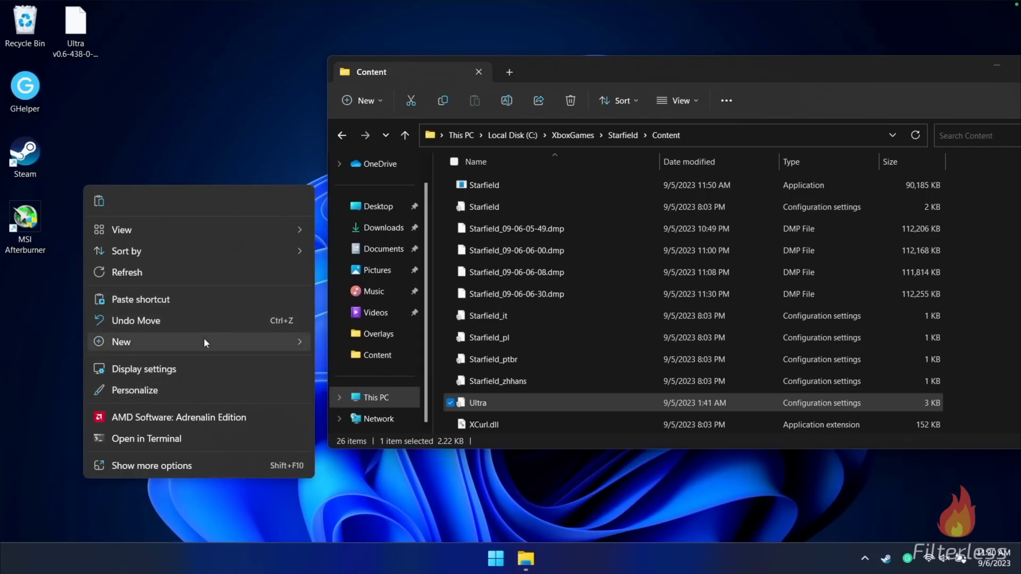
{"action": "left_click", "coordinate": [121, 341]}
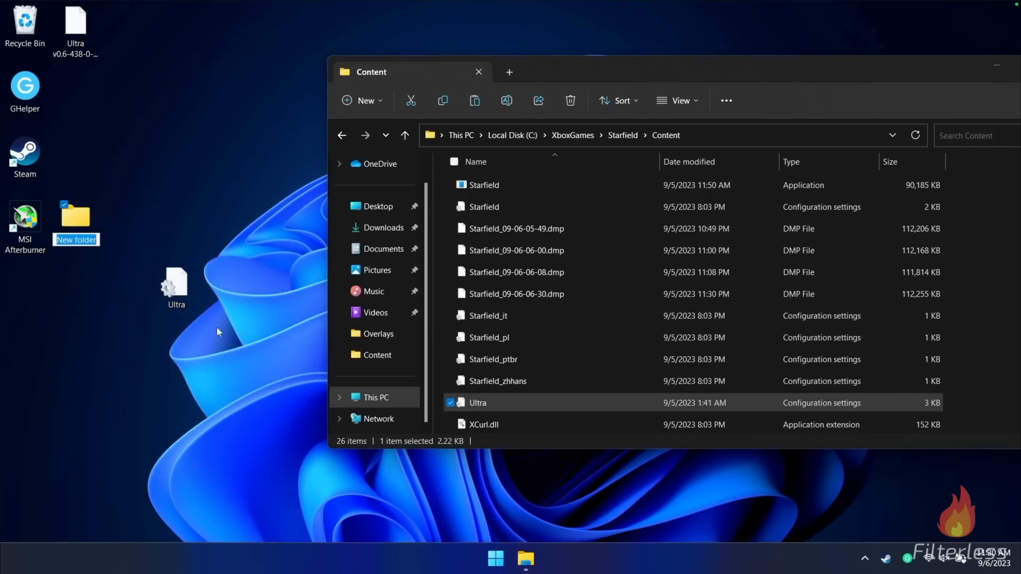
{"action": "type", "text": "Starfield INI Backup"}
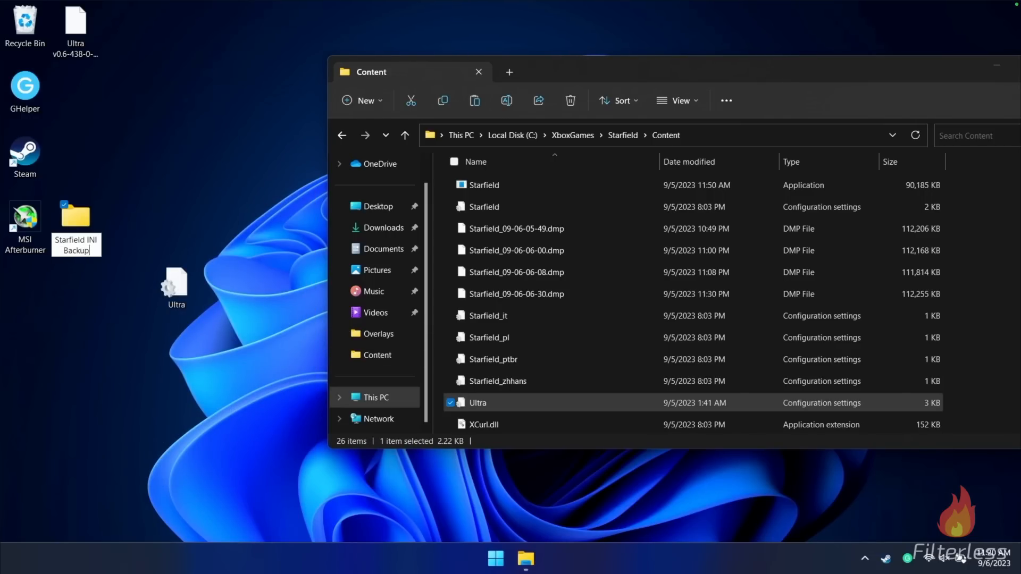
{"action": "double_click", "coordinate": [75, 214]}
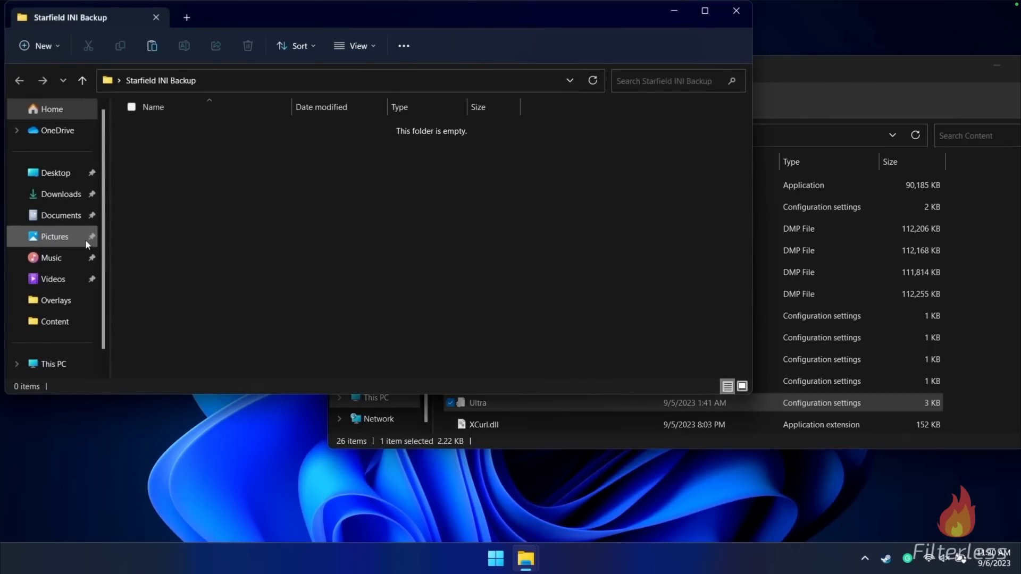
{"action": "mouse_move", "coordinate": [191, 197]}
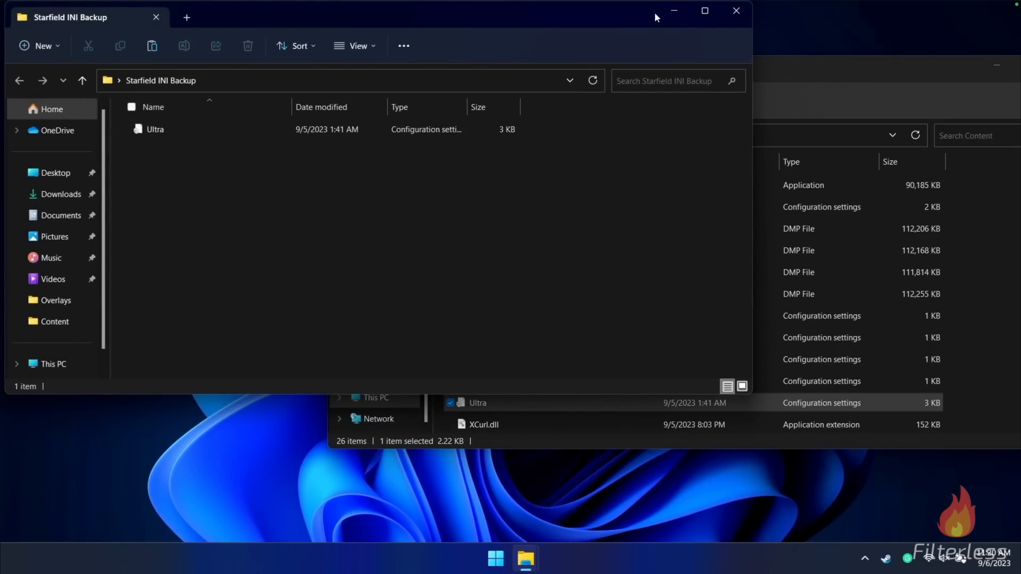
{"action": "mouse_move", "coordinate": [735, 12]}
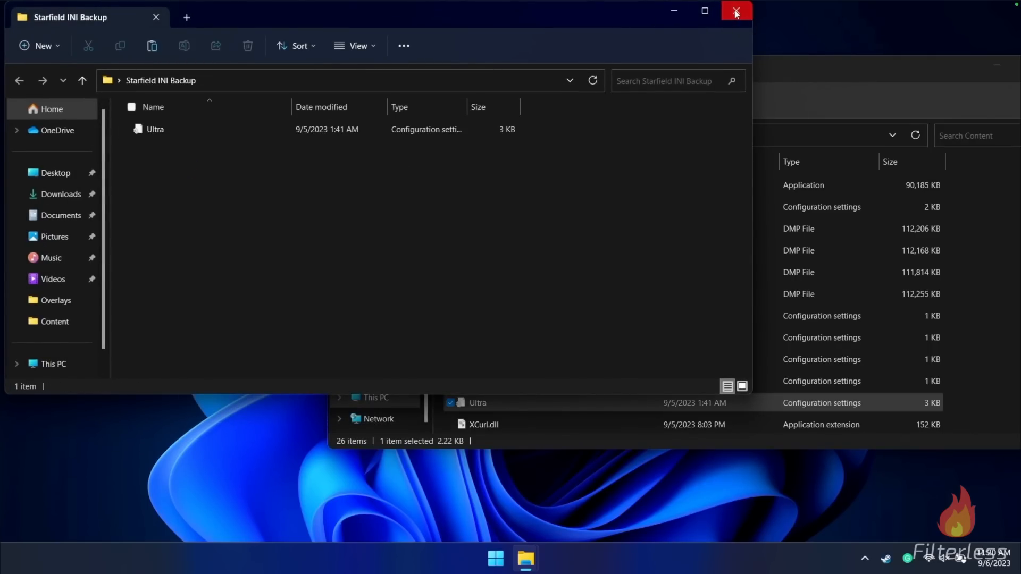
{"action": "left_click", "coordinate": [734, 12]}
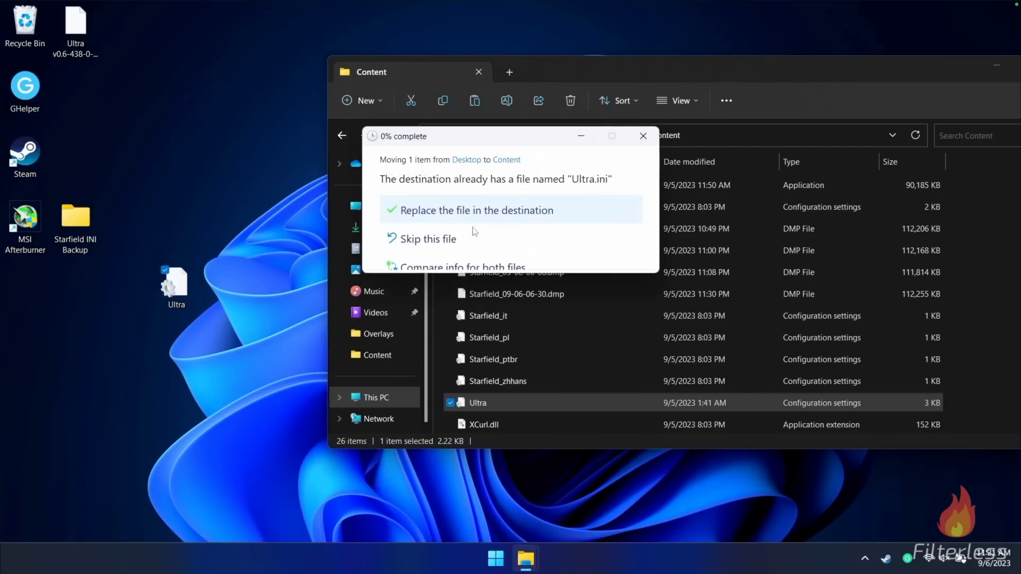
- Replace the existing Ultra.ini in the Content folder with the modded desktop copy
{"action": "left_click", "coordinate": [475, 209]}
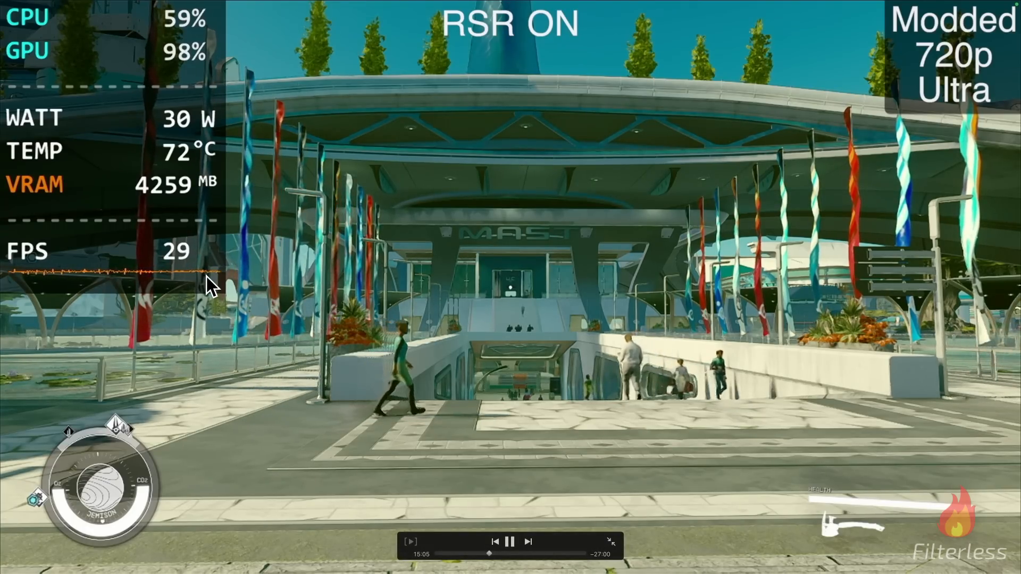
{"action": "mouse_move", "coordinate": [514, 43]}
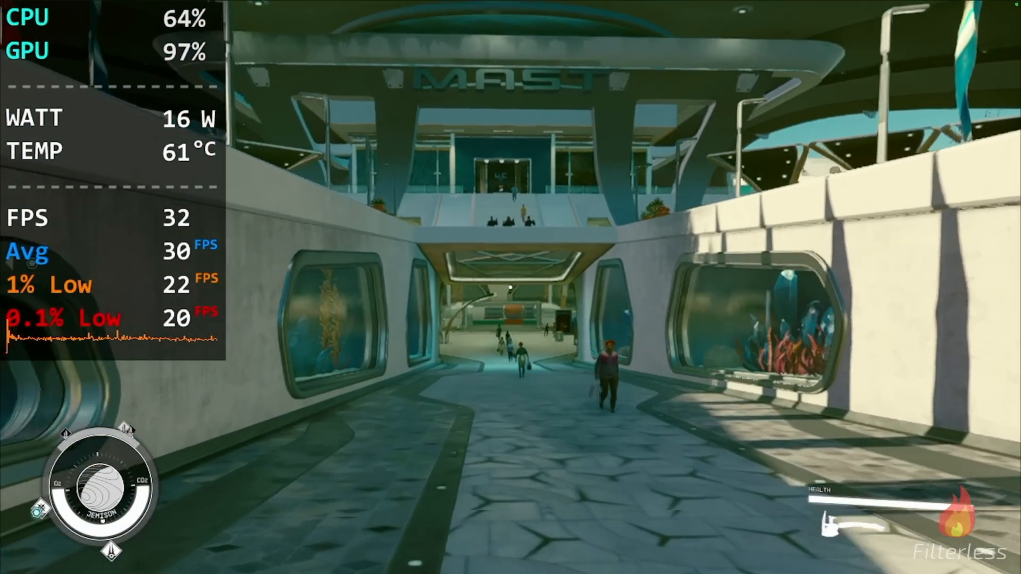
- Walk the character forward down the walkway toward the MAST building
{"action": "key", "text": "w"}
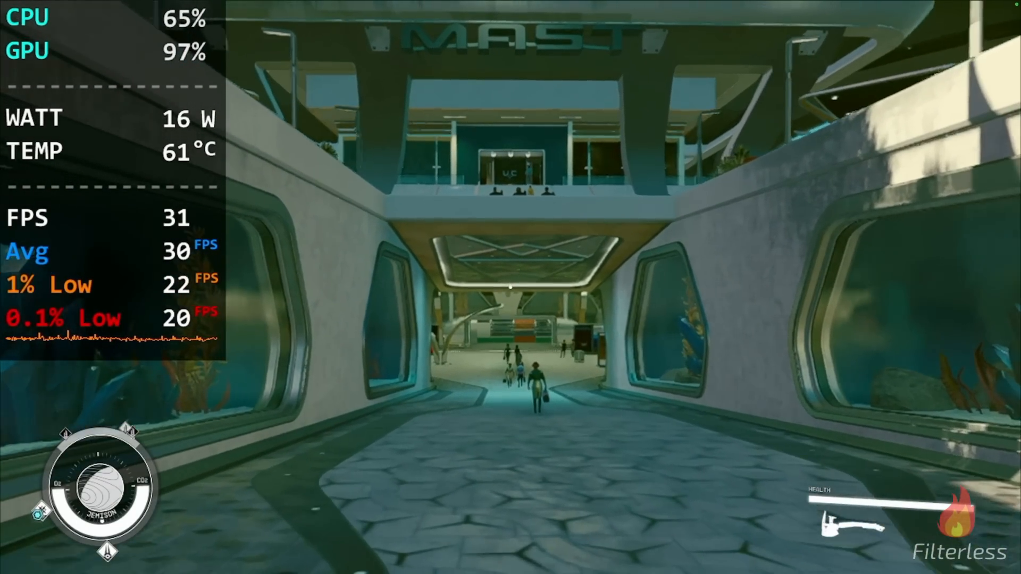
{"action": "key", "text": "w"}
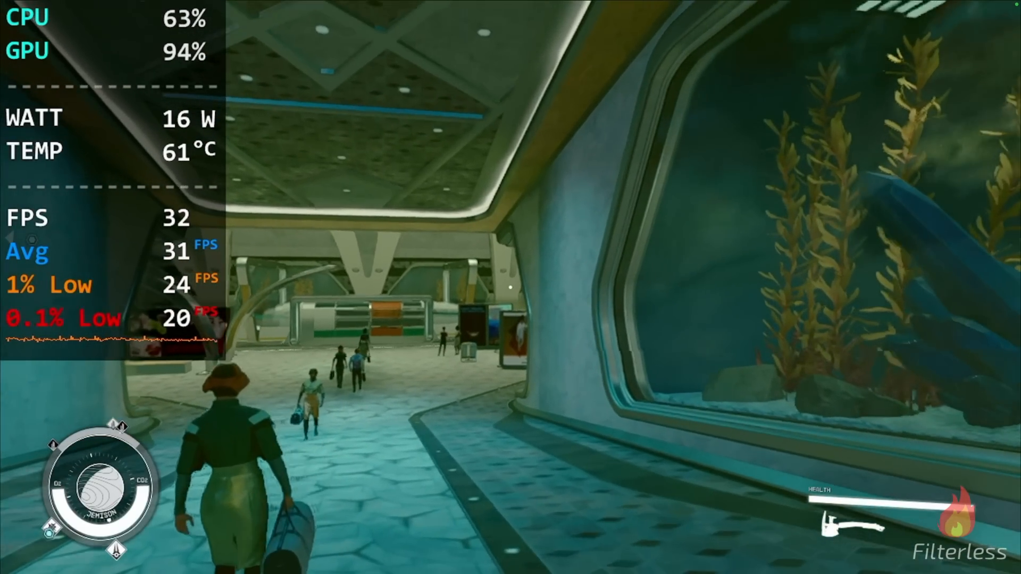
{"action": "mouse_move", "coordinate": [510, 287]}
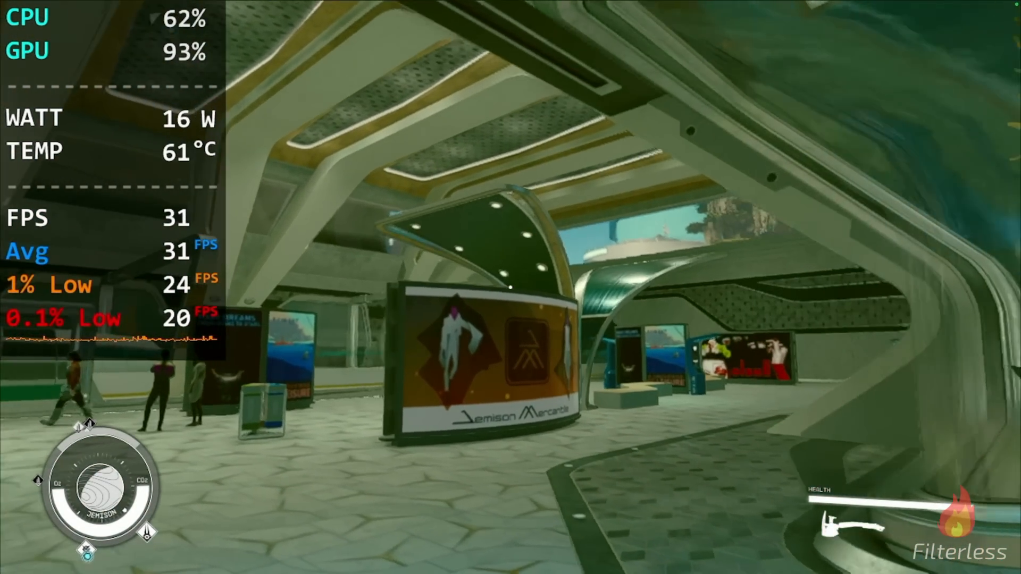
{"action": "mouse_move", "coordinate": [511, 287]}
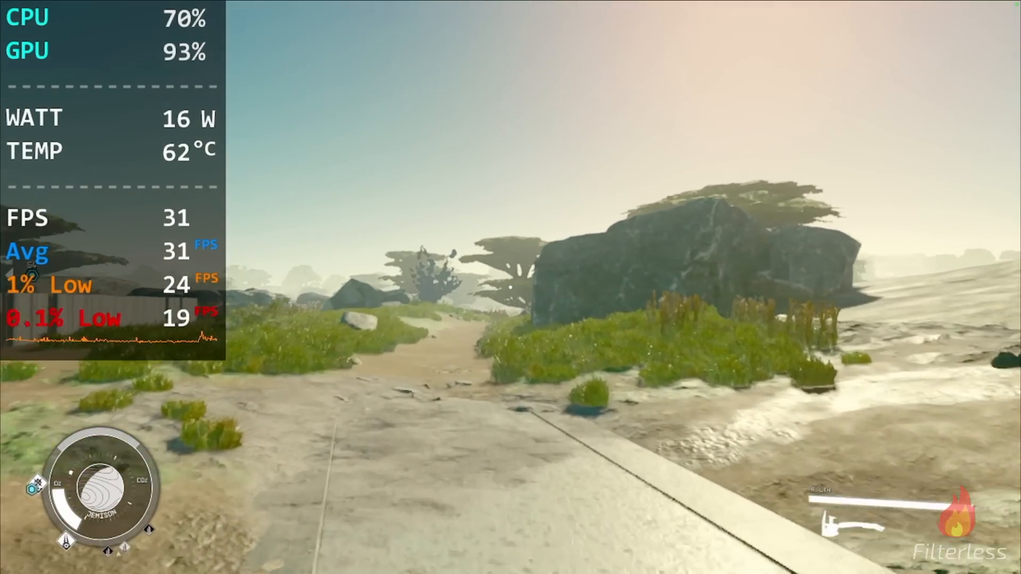
{"action": "mouse_move", "coordinate": [510, 287]}
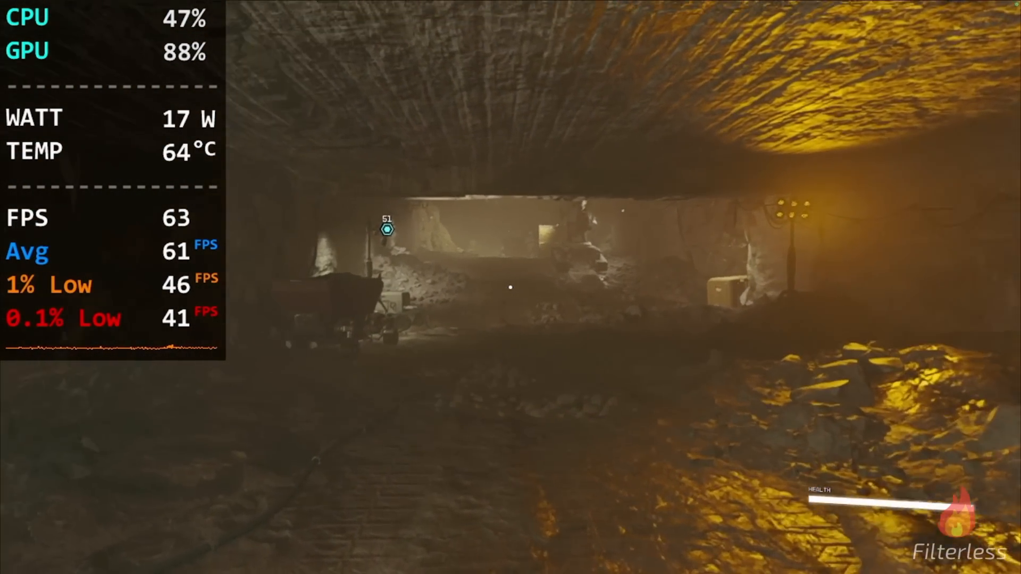
{"action": "mouse_move", "coordinate": [510, 287]}
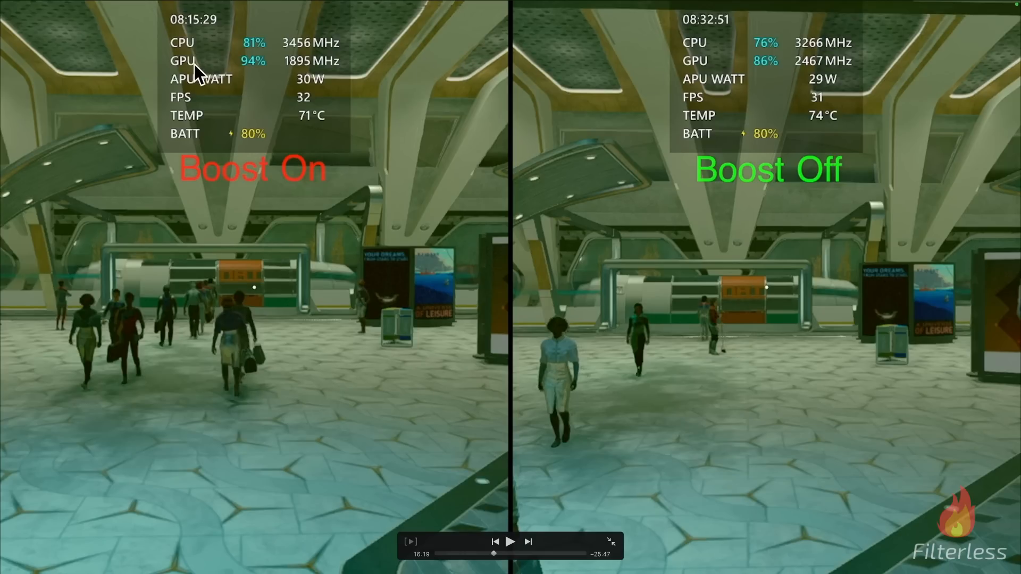
{"action": "mouse_move", "coordinate": [388, 21]}
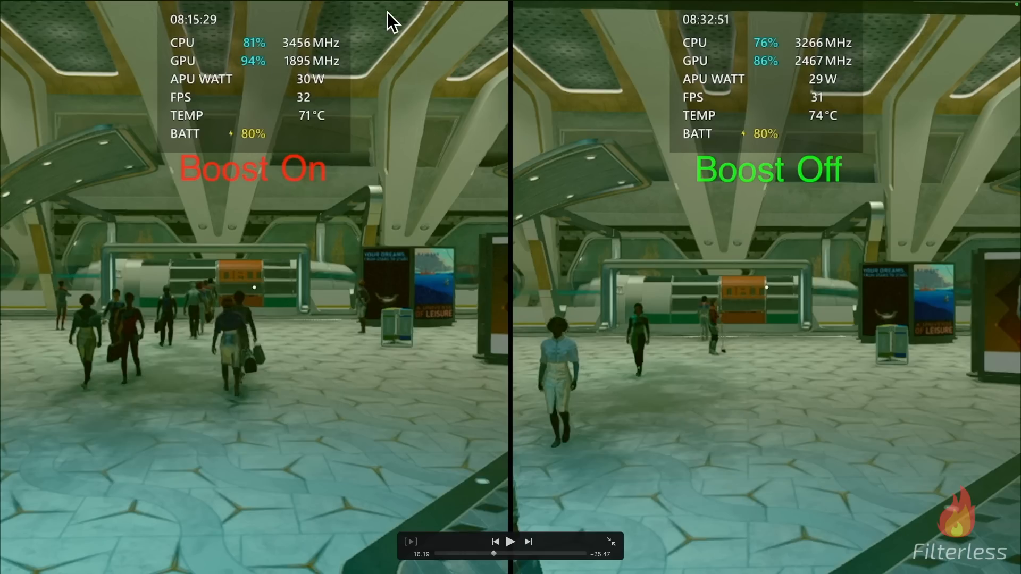
{"action": "mouse_move", "coordinate": [281, 60]}
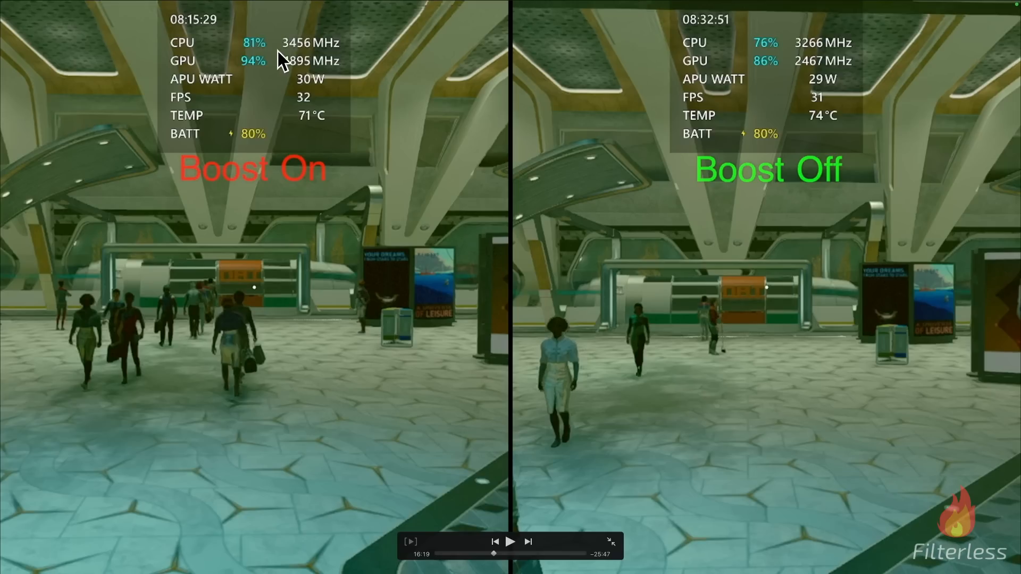
{"action": "mouse_move", "coordinate": [290, 72]}
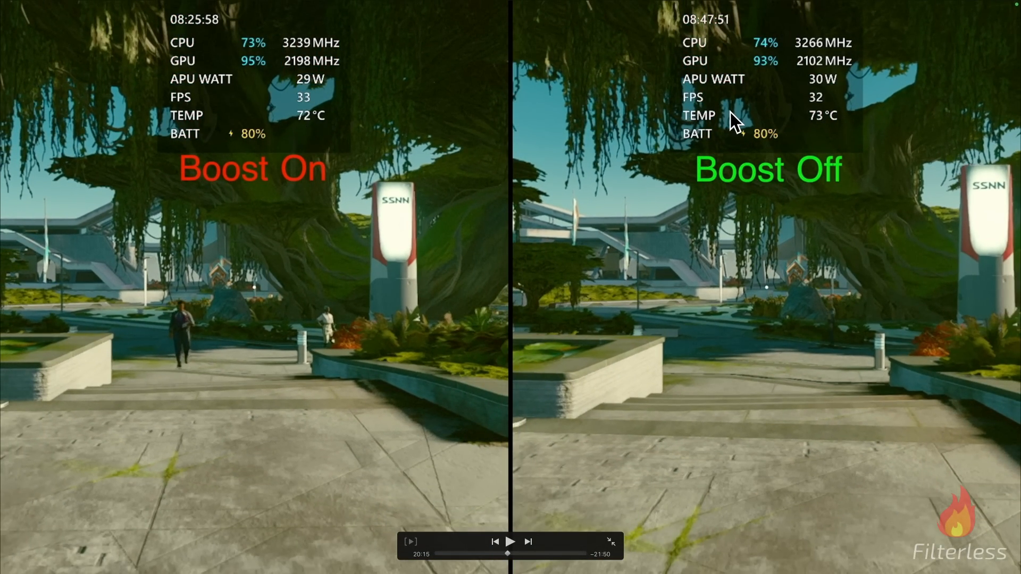
- Resume the Boost On versus Boost Off comparison footage
{"action": "left_click", "coordinate": [510, 541]}
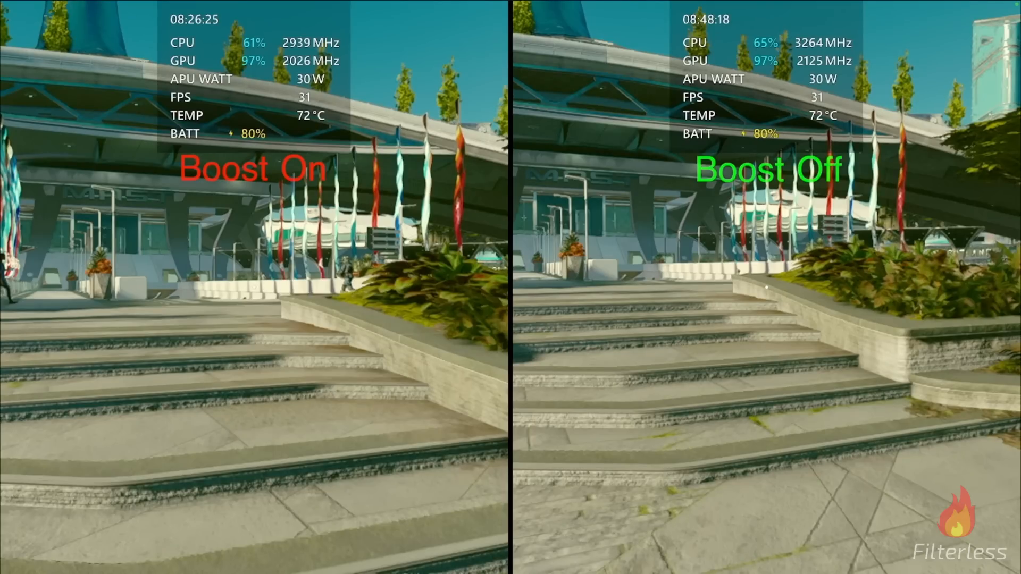
{"action": "mouse_move", "coordinate": [631, 127]}
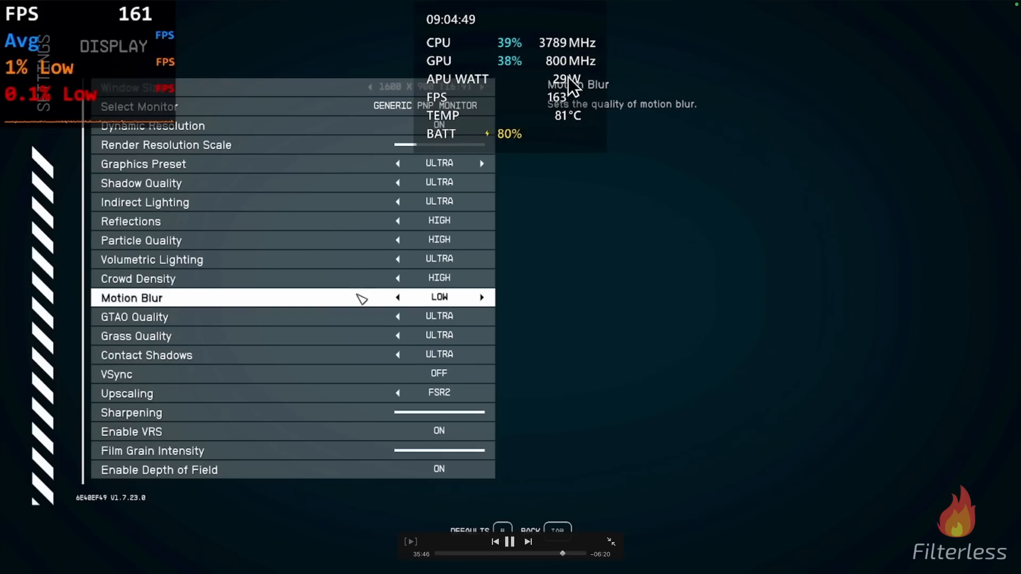
- Scroll the Ultra display settings with G-Helper showing Turbo 30W and Eco GPU
{"action": "scroll", "scroll_direction": "up", "scroll_amount": 3}
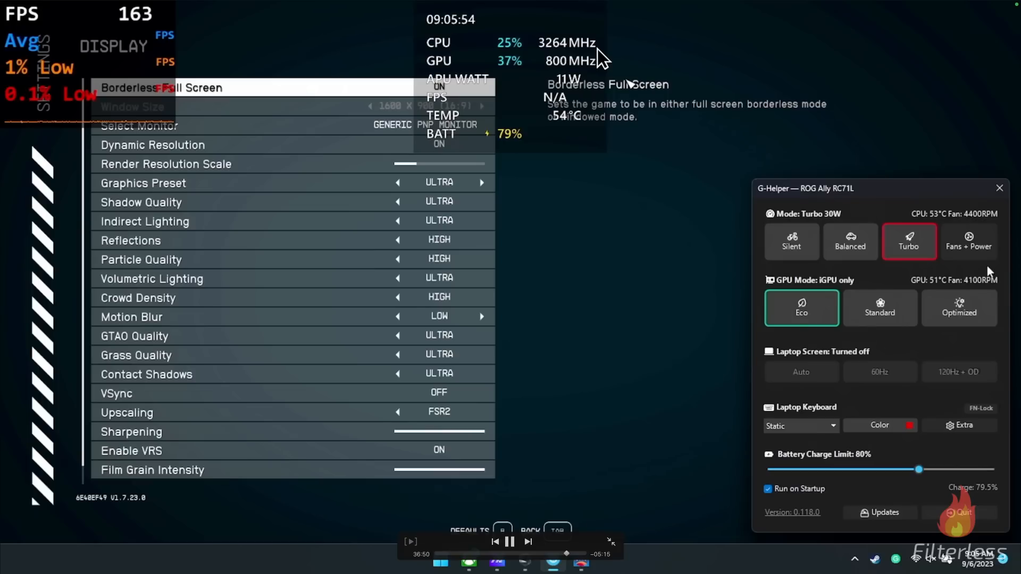
- Review G-Helper's 30W power limits and fan curves, close it, and open Start
{"action": "left_click", "coordinate": [968, 241]}
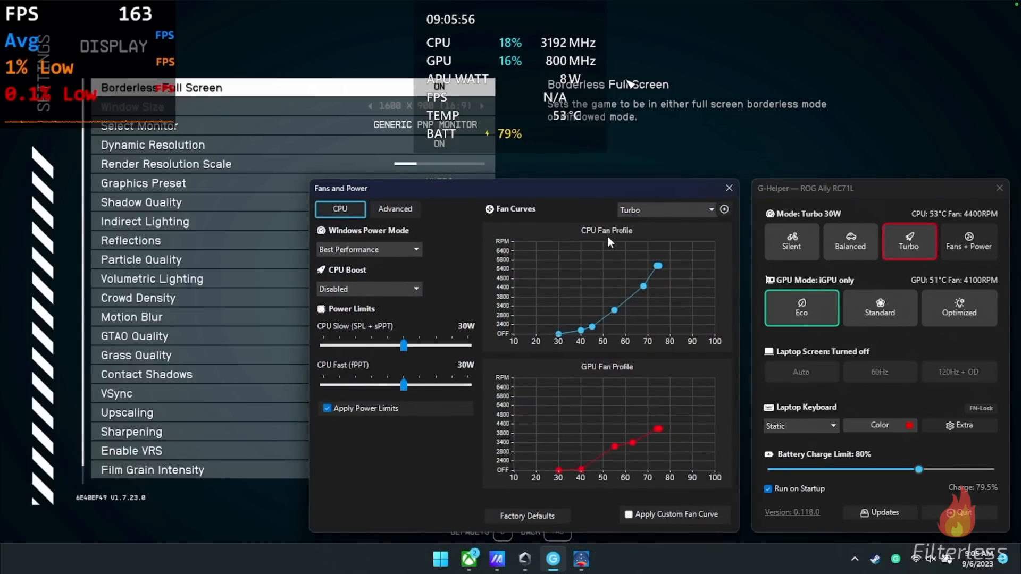
{"action": "left_click", "coordinate": [368, 288]}
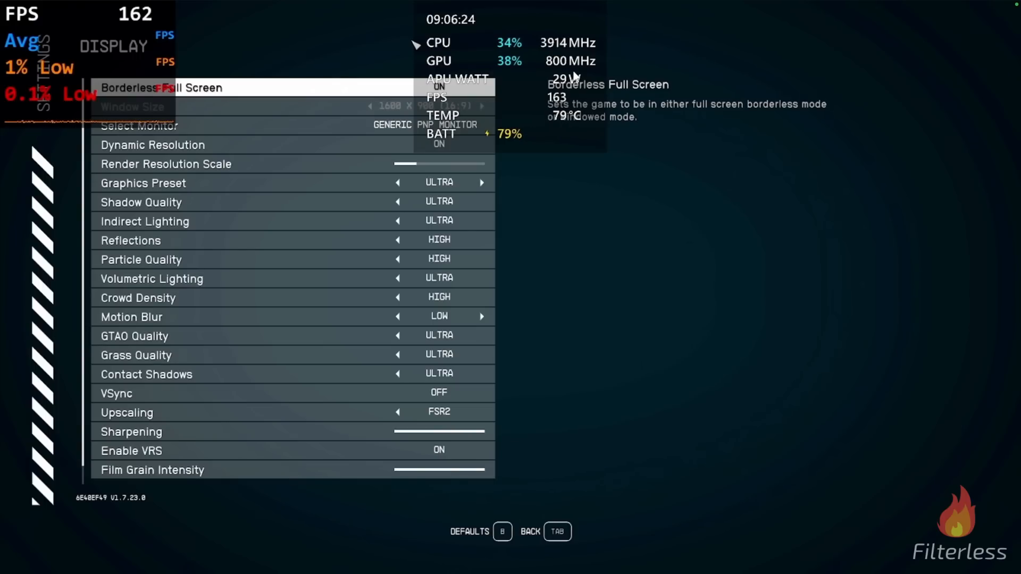
{"action": "left_click", "coordinate": [440, 558]}
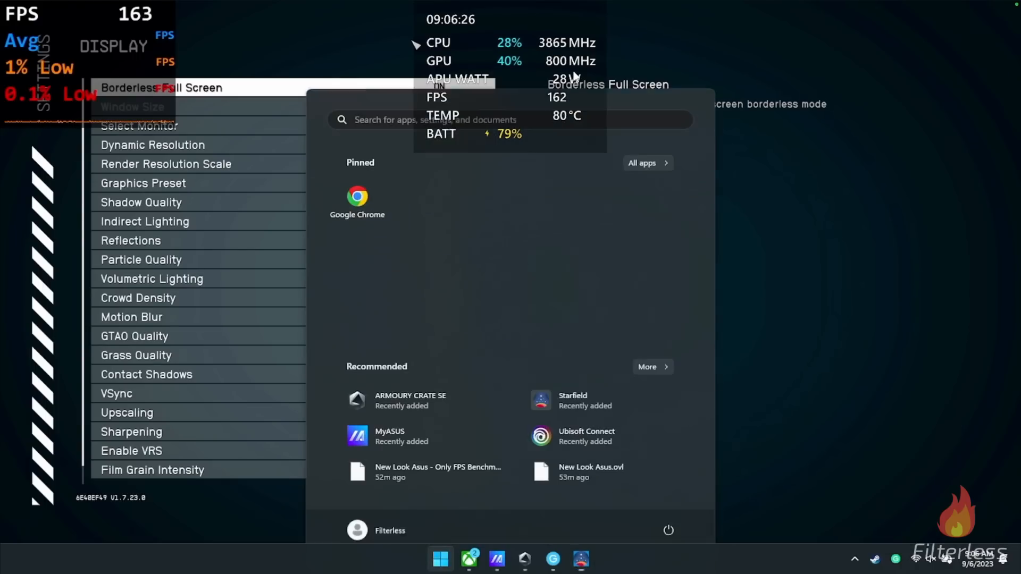